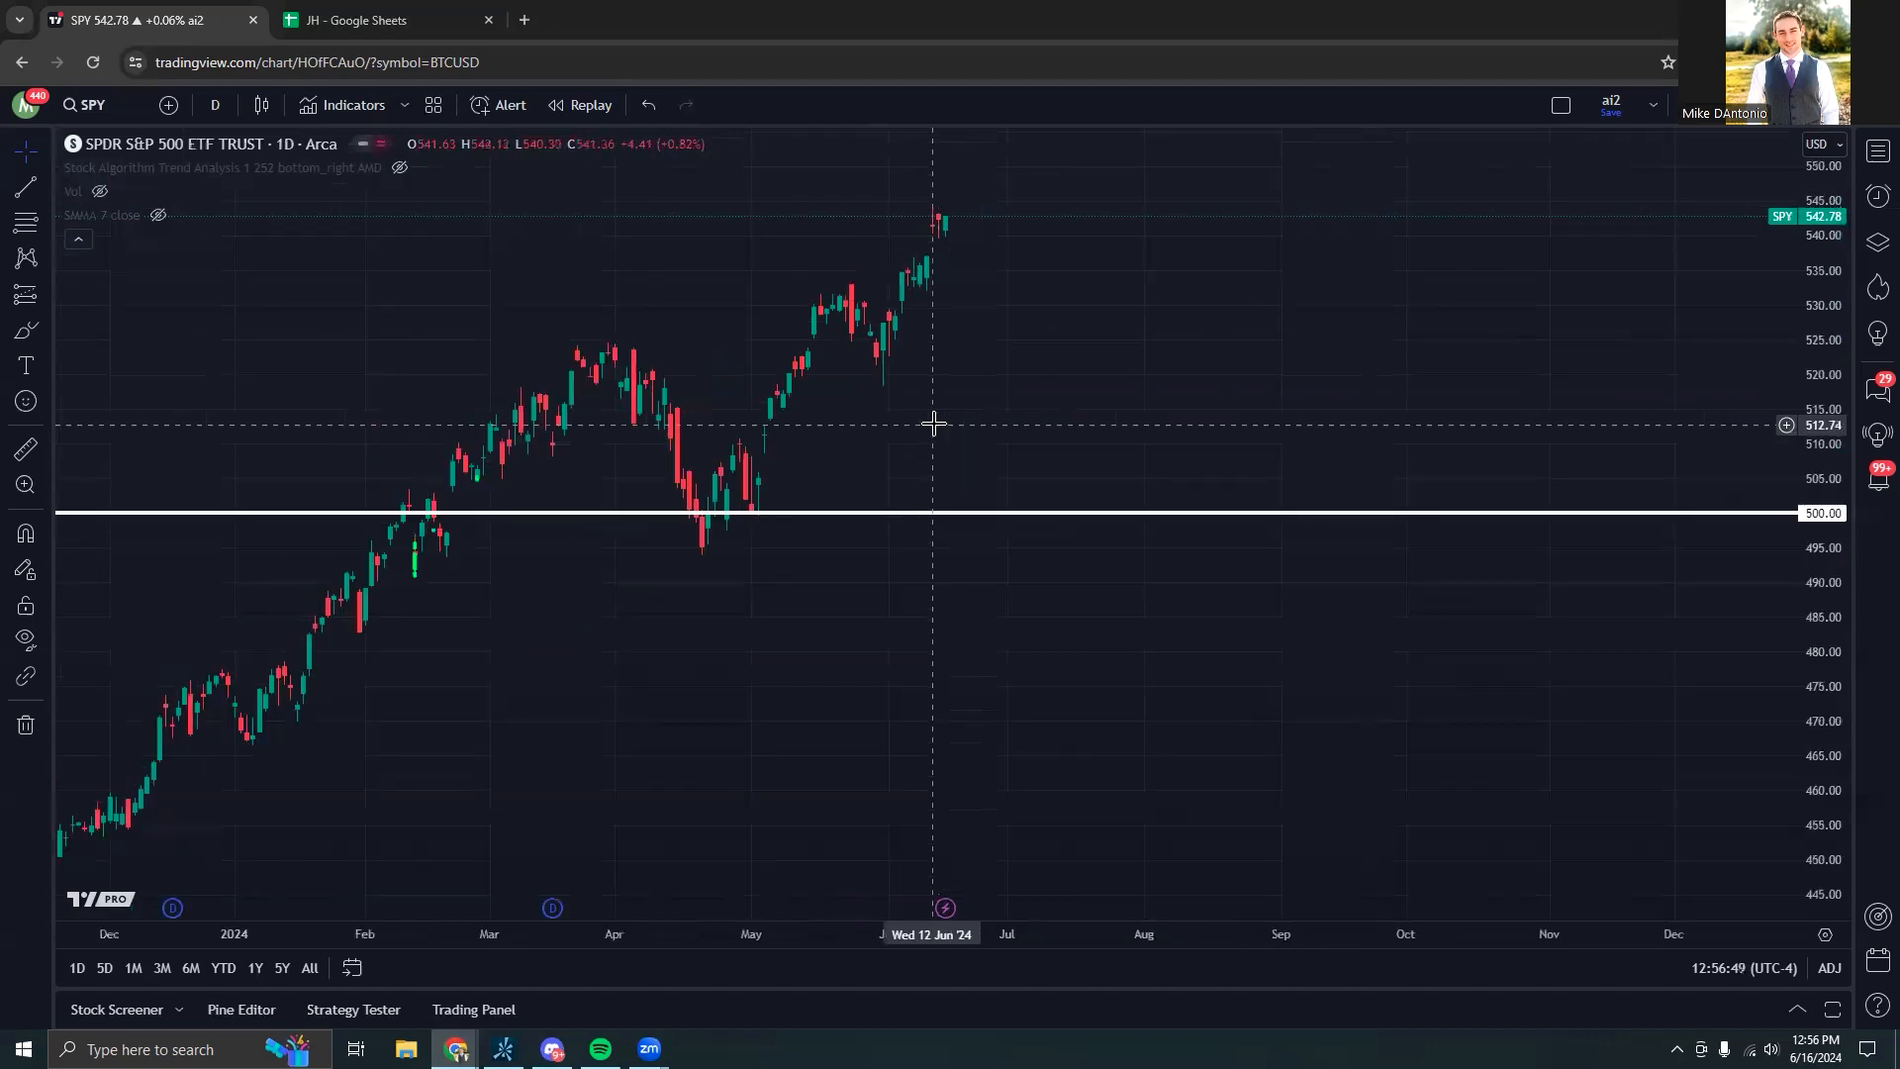
pyautogui.moveTo(906, 412)
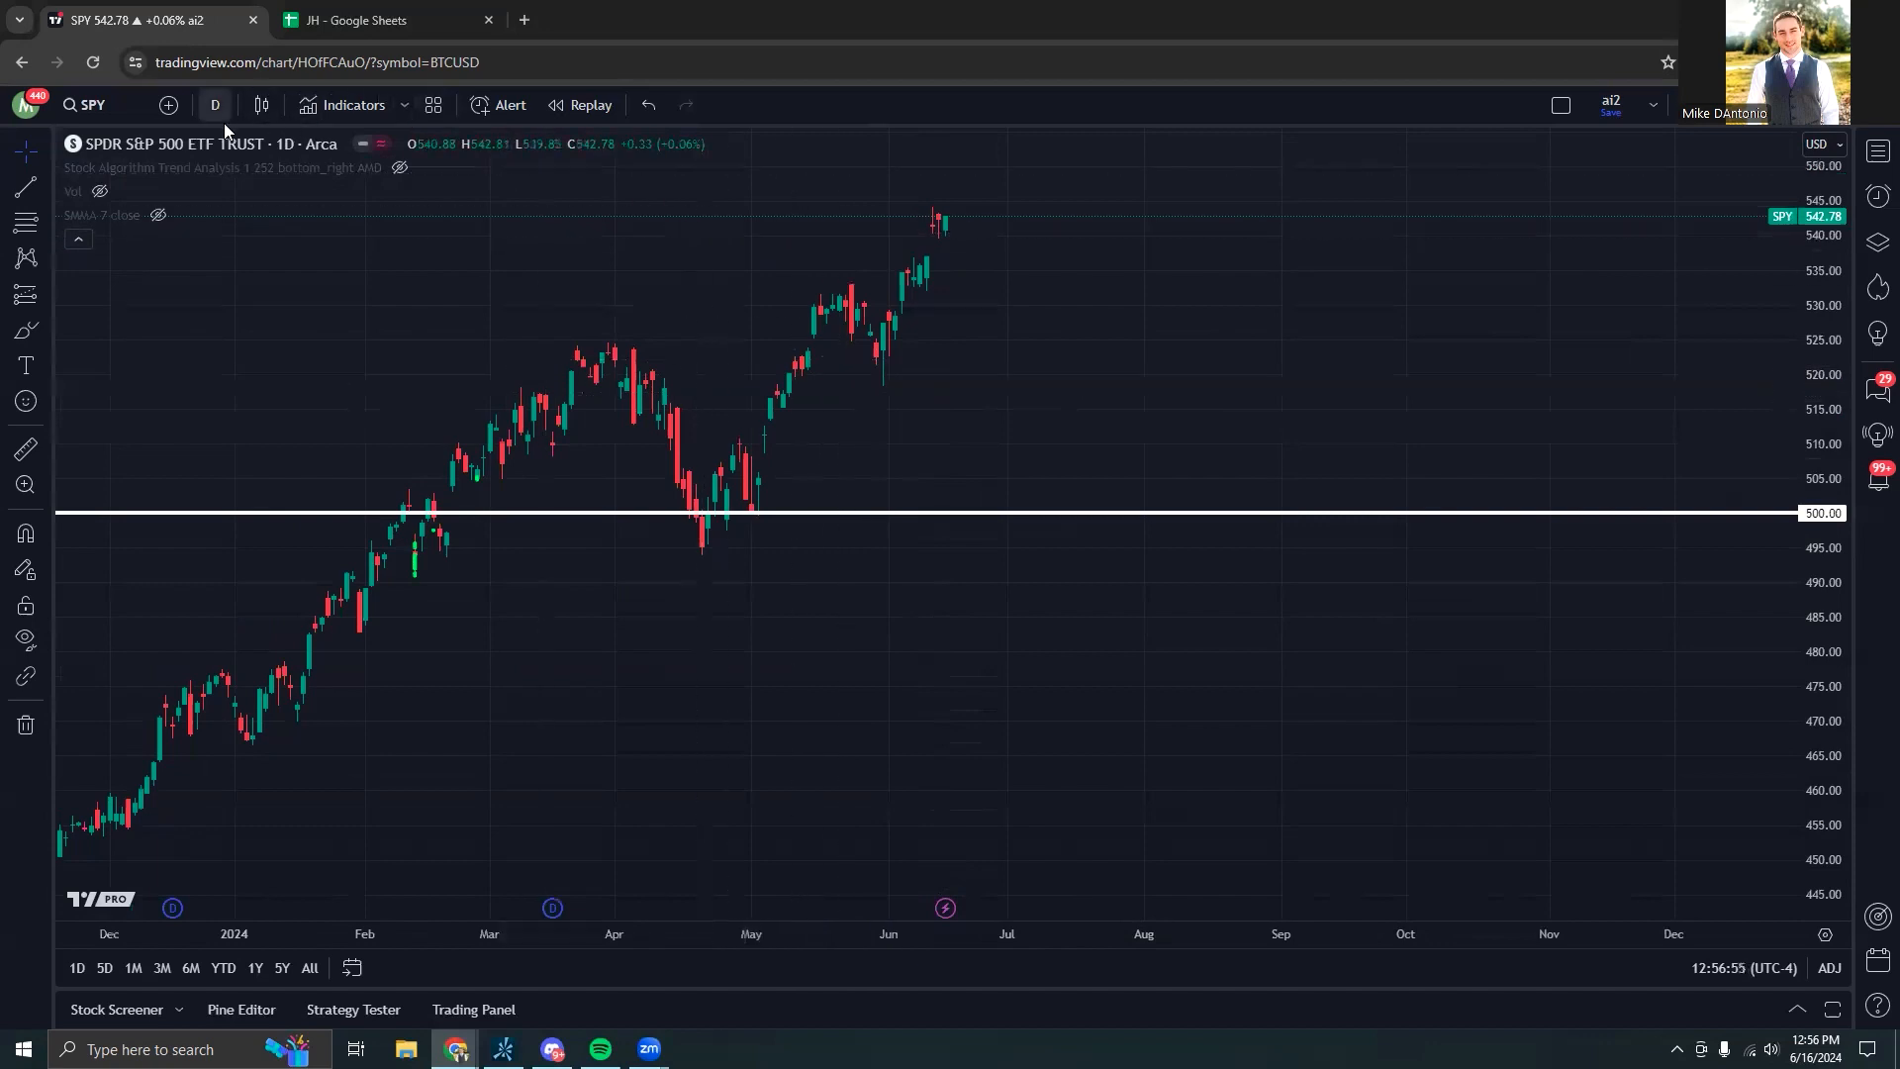
# Switch the SPY chart from daily to 5-minute candles.
pyautogui.click(213, 105)
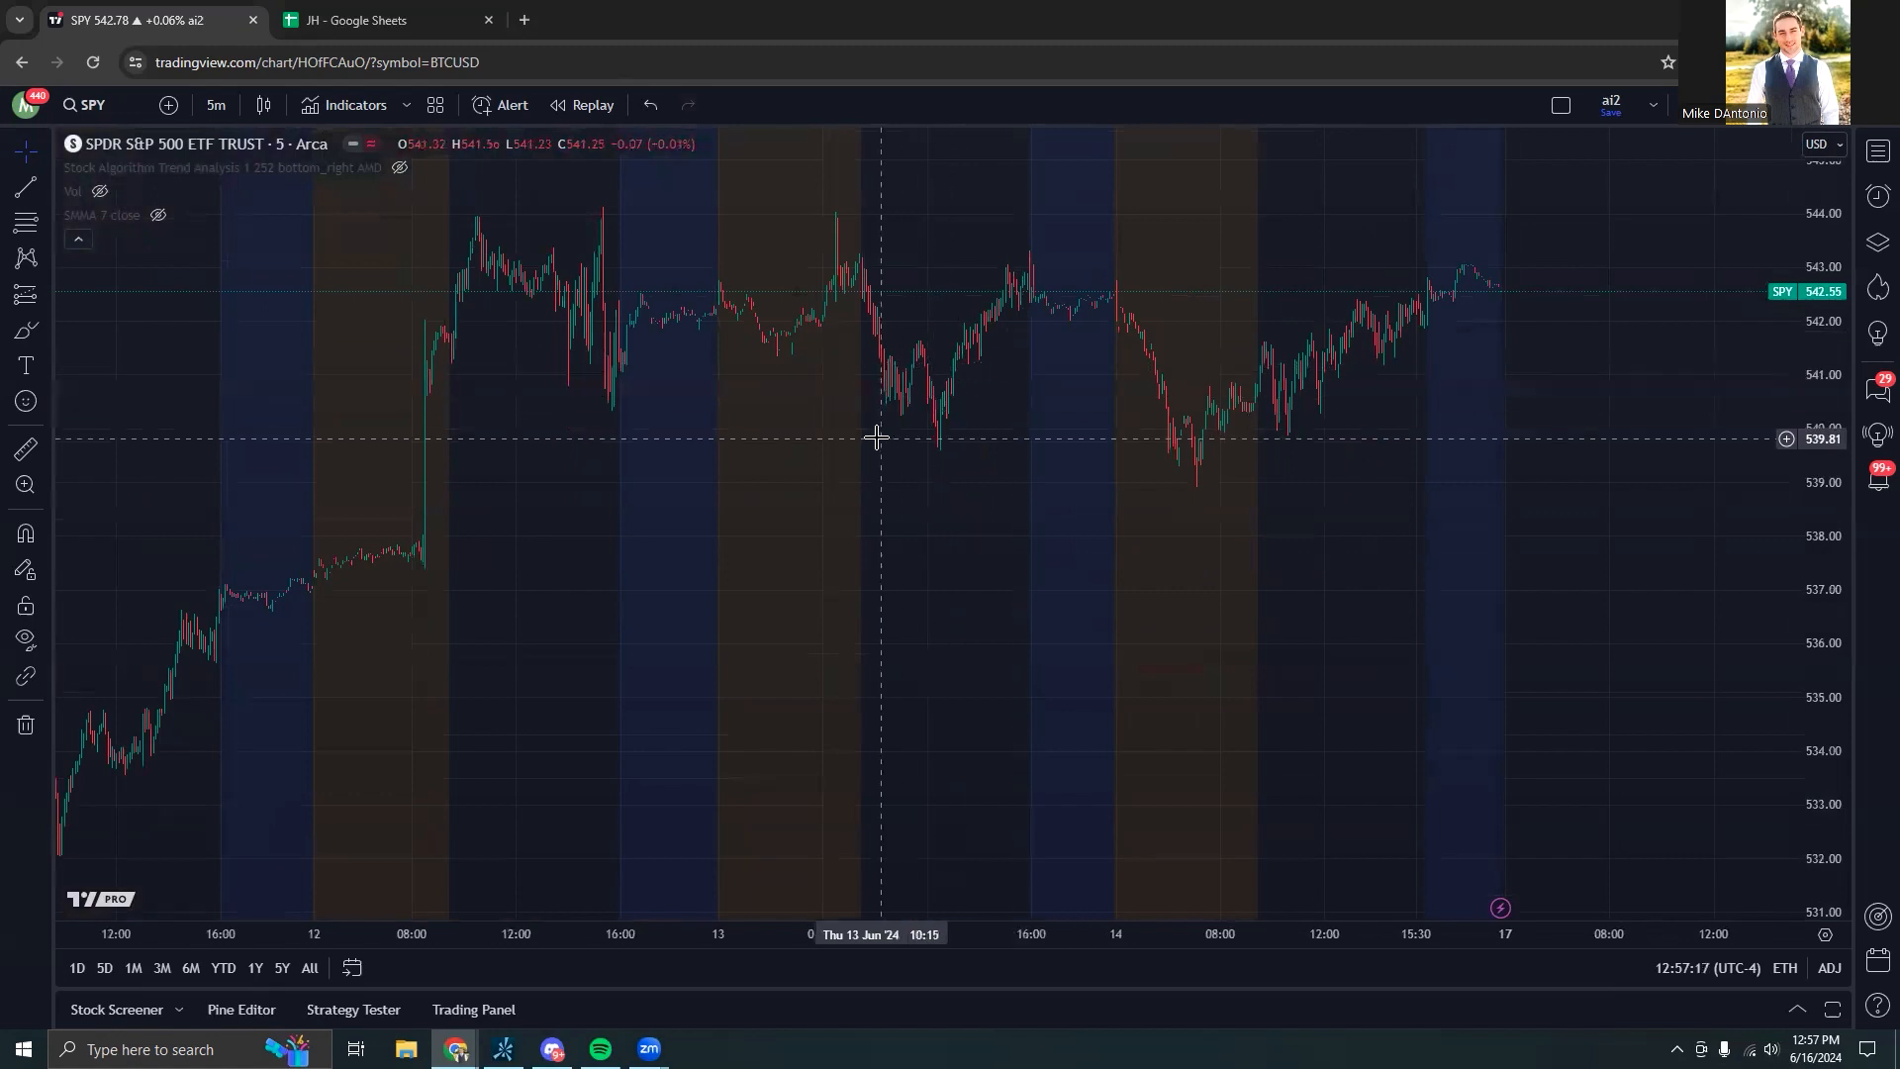
# Bring NVDA onto the 5-minute chart in place of SPY.
pyautogui.moveTo(877, 438); pyautogui.dragTo(736, 502)
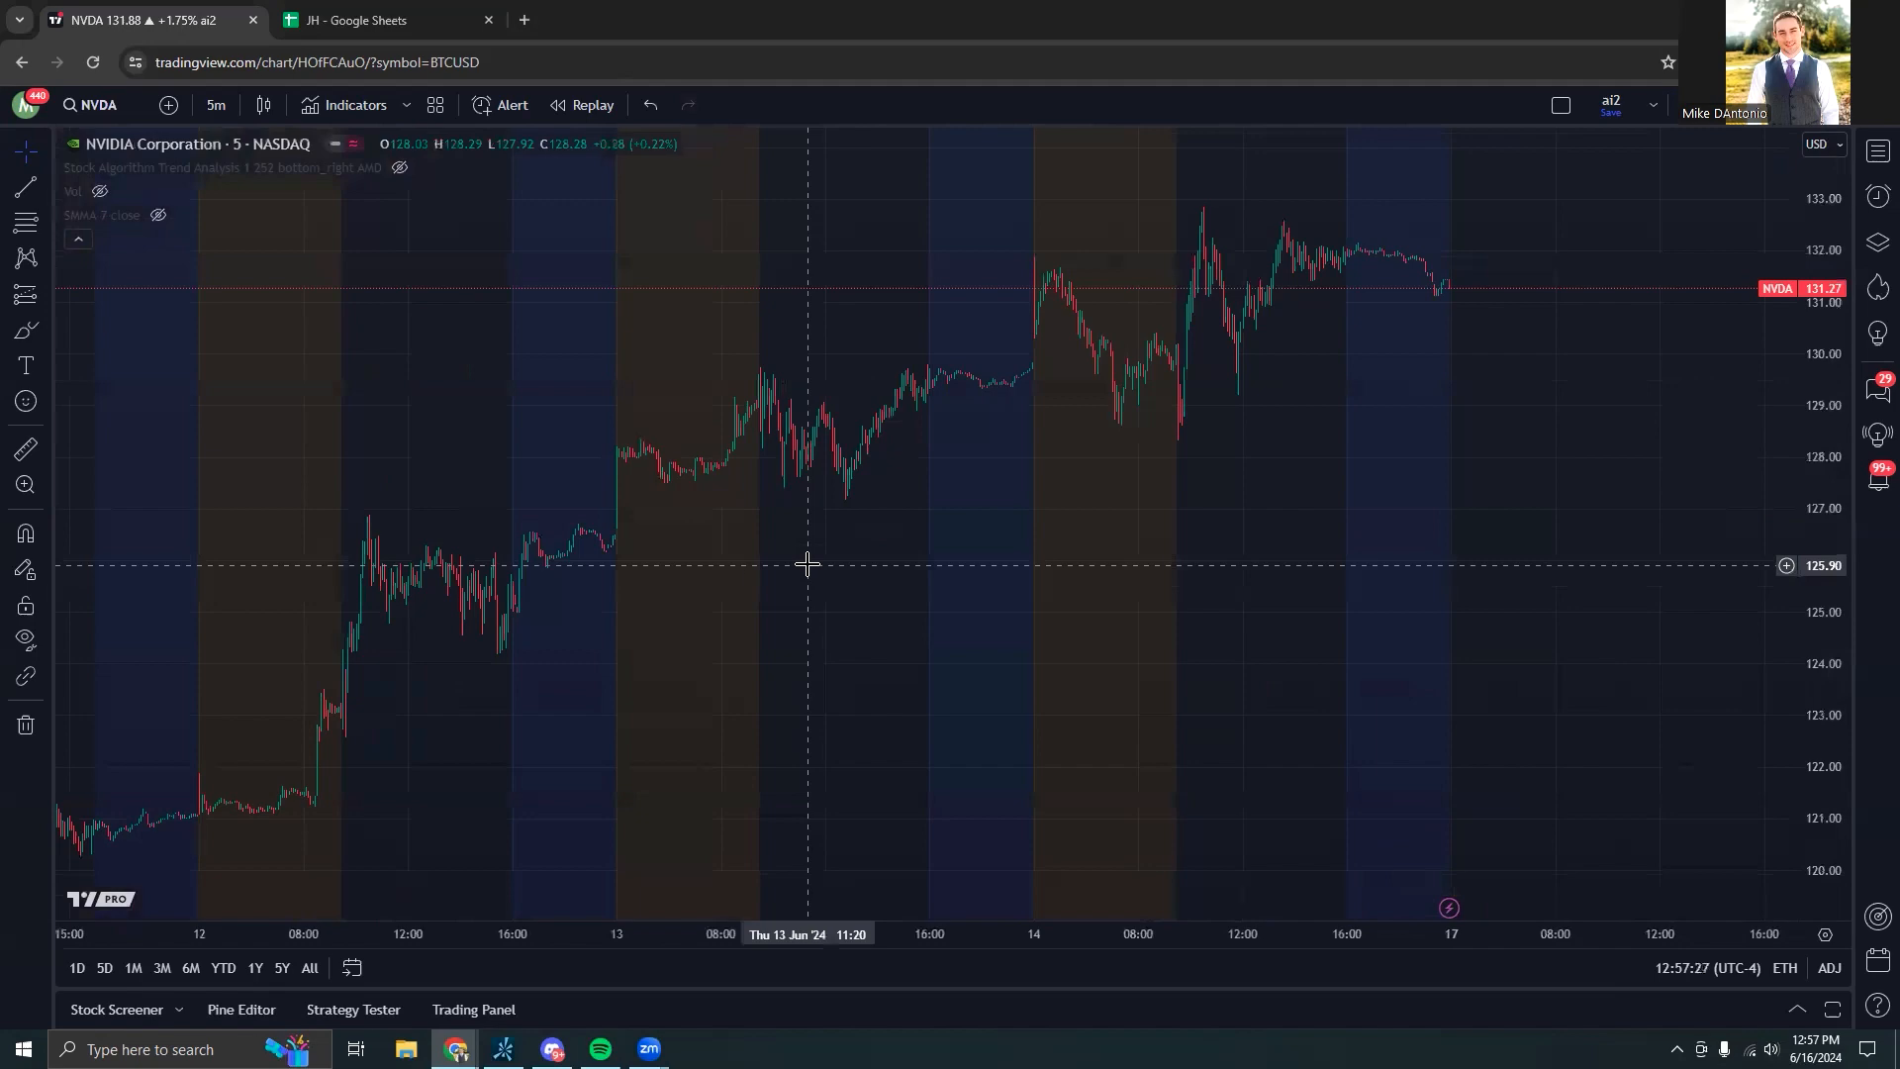
# Set the NVDA chart to daily candles, then switch the symbol back to SPY.
pyautogui.click(216, 105)
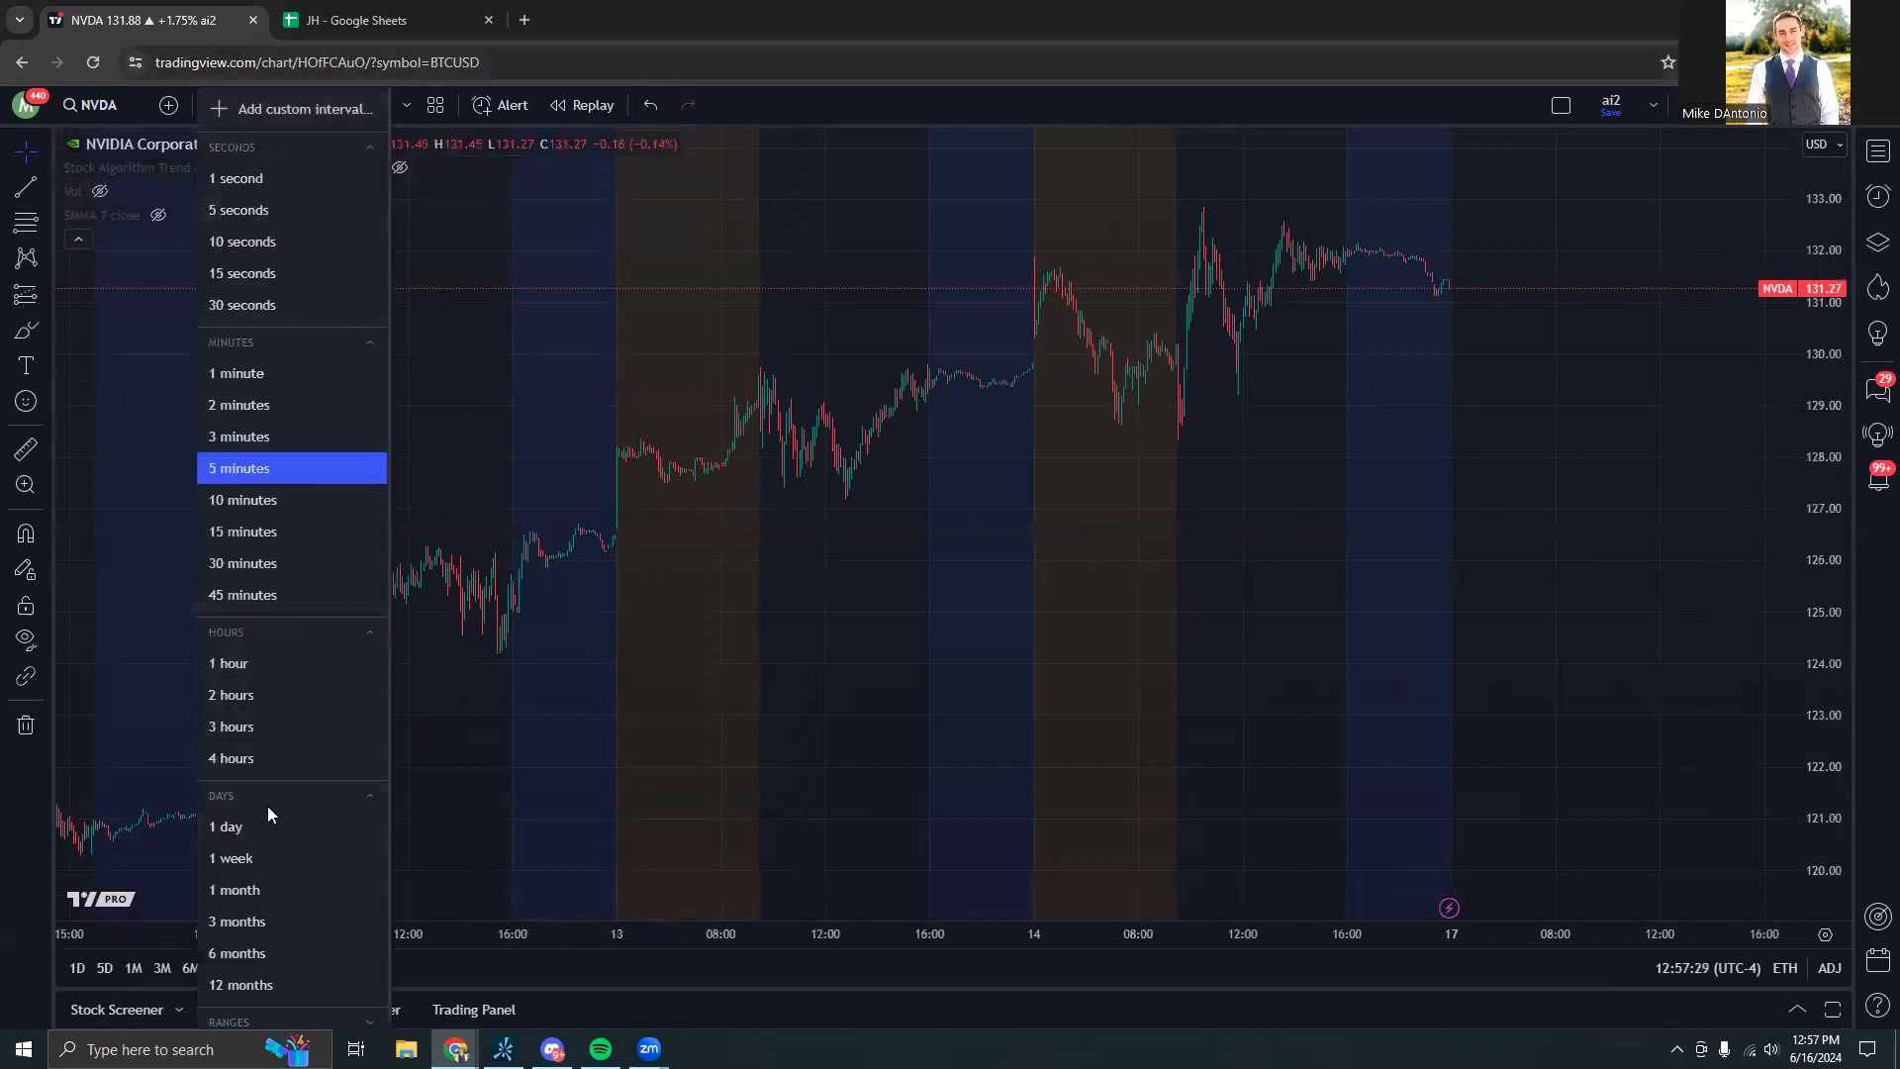
pyautogui.click(226, 828)
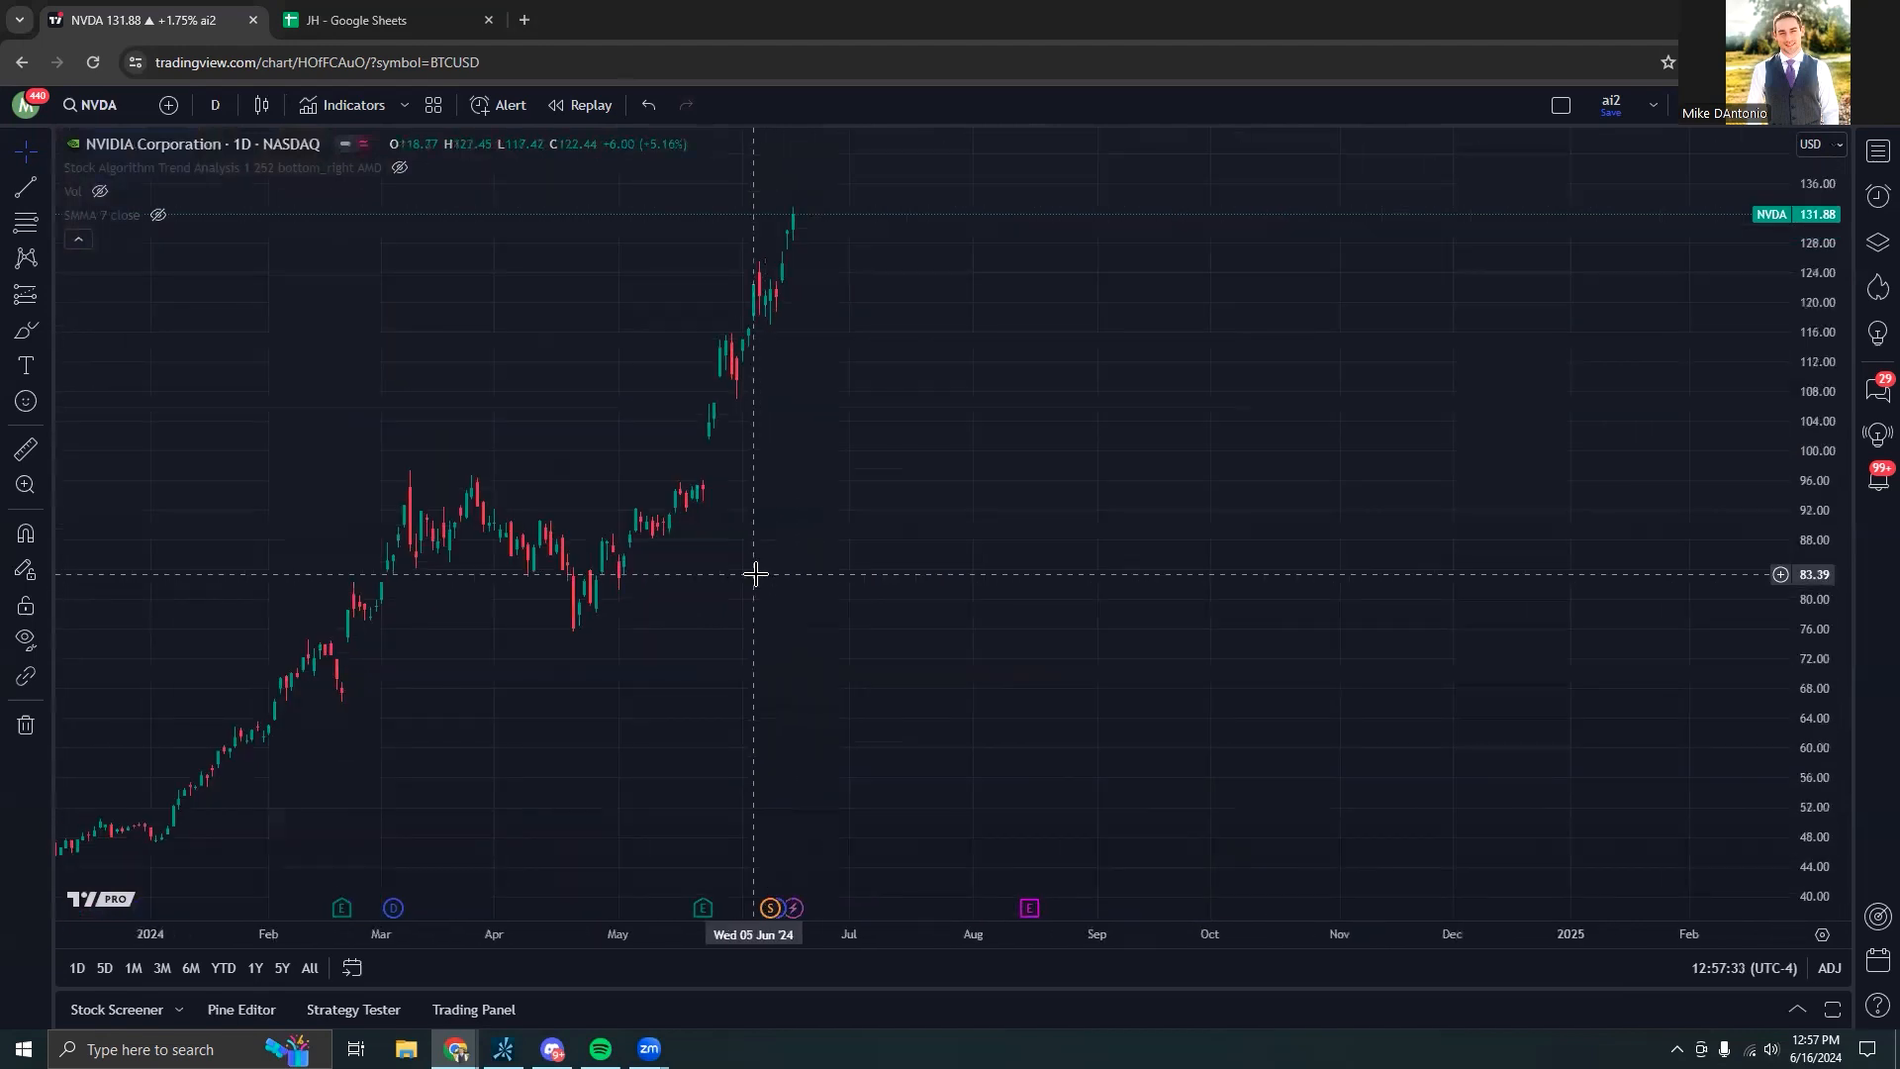
pyautogui.moveTo(984, 479)
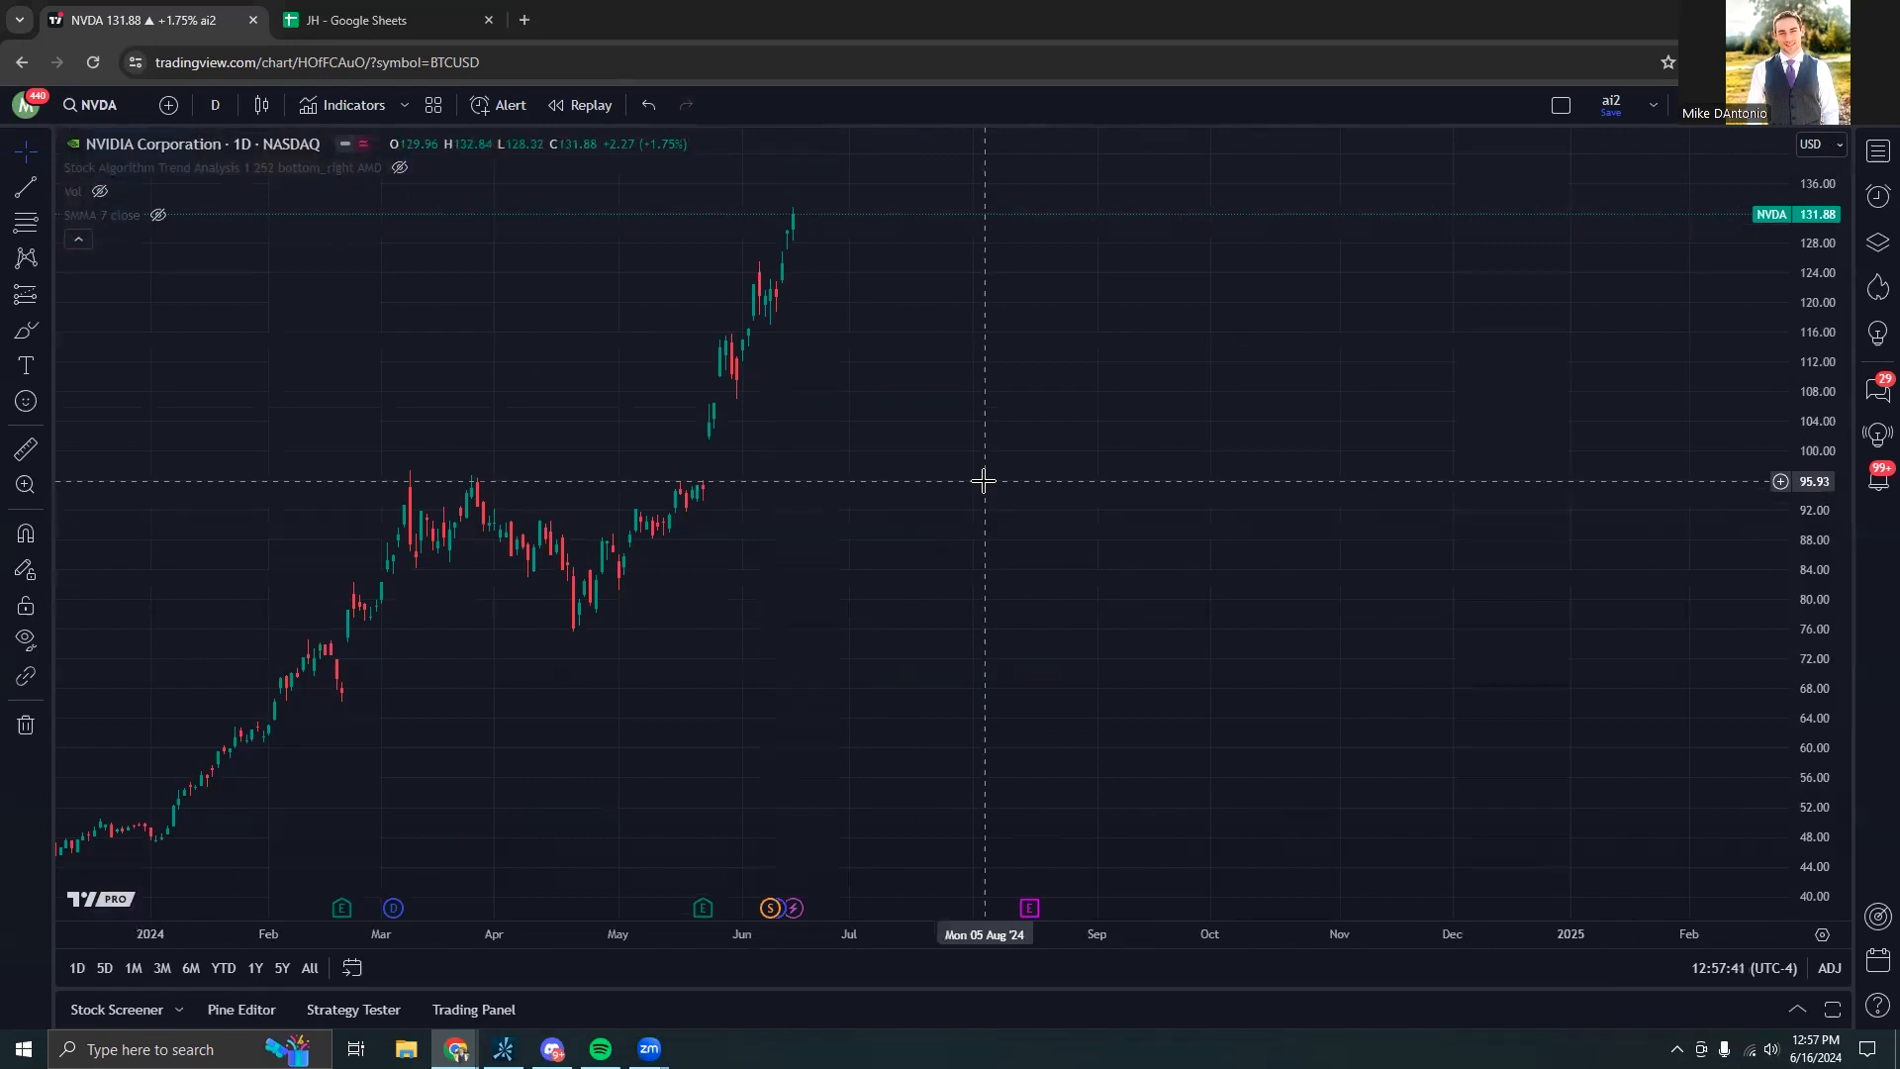
pyautogui.moveTo(999, 473)
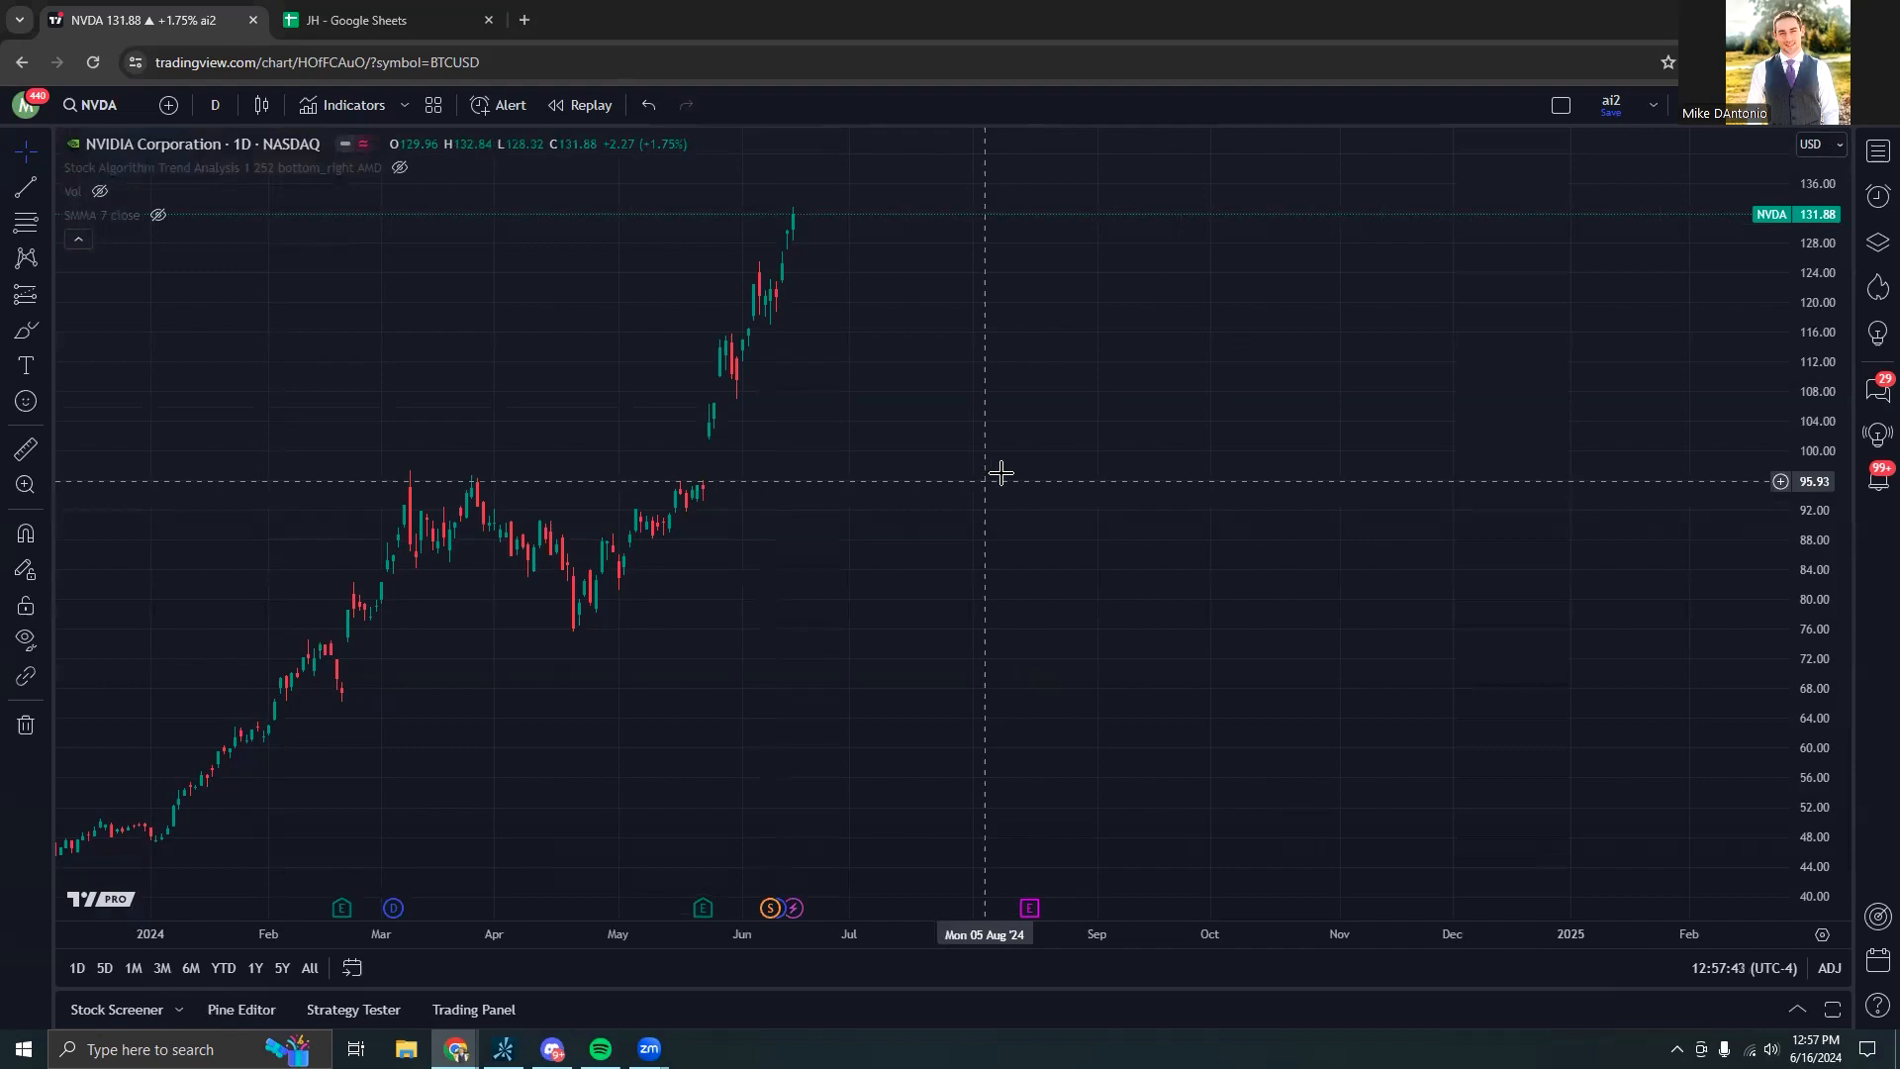
pyautogui.write('SPY')
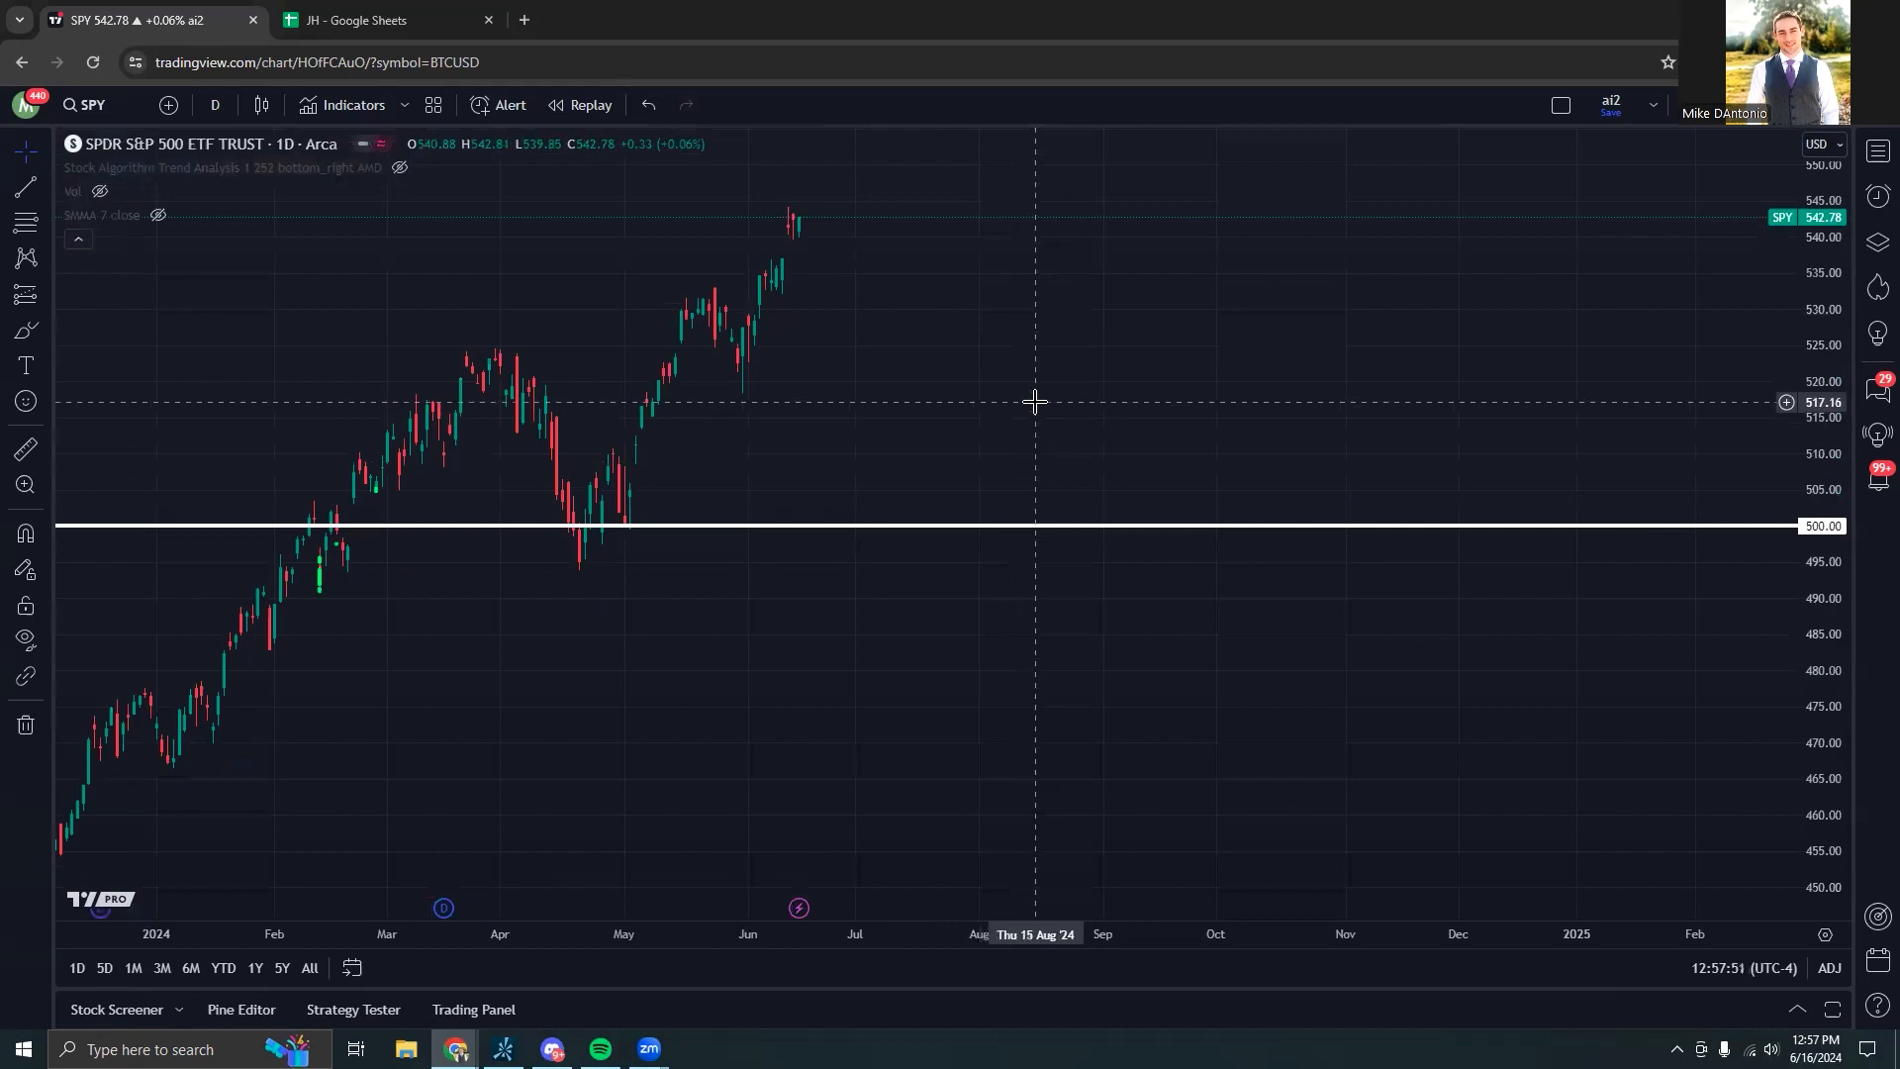
pyautogui.moveTo(1028, 394)
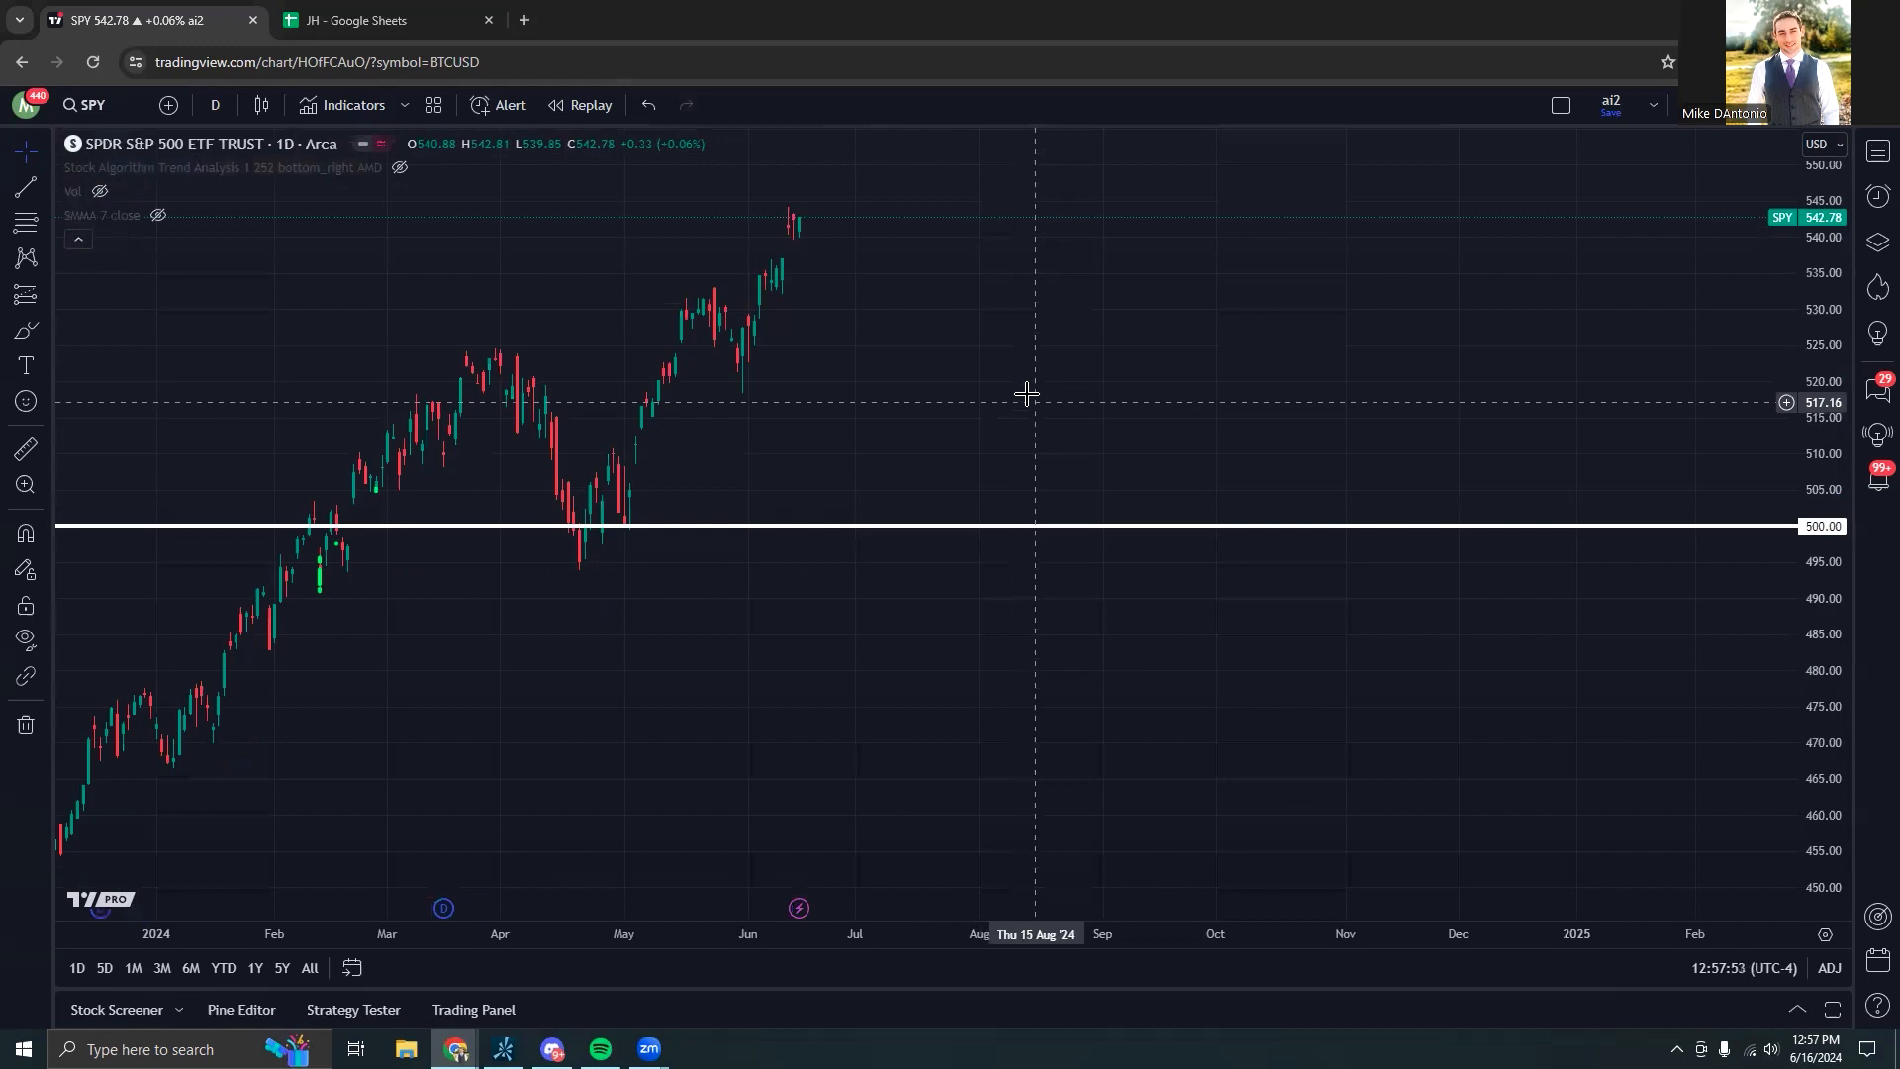
pyautogui.moveTo(996, 321)
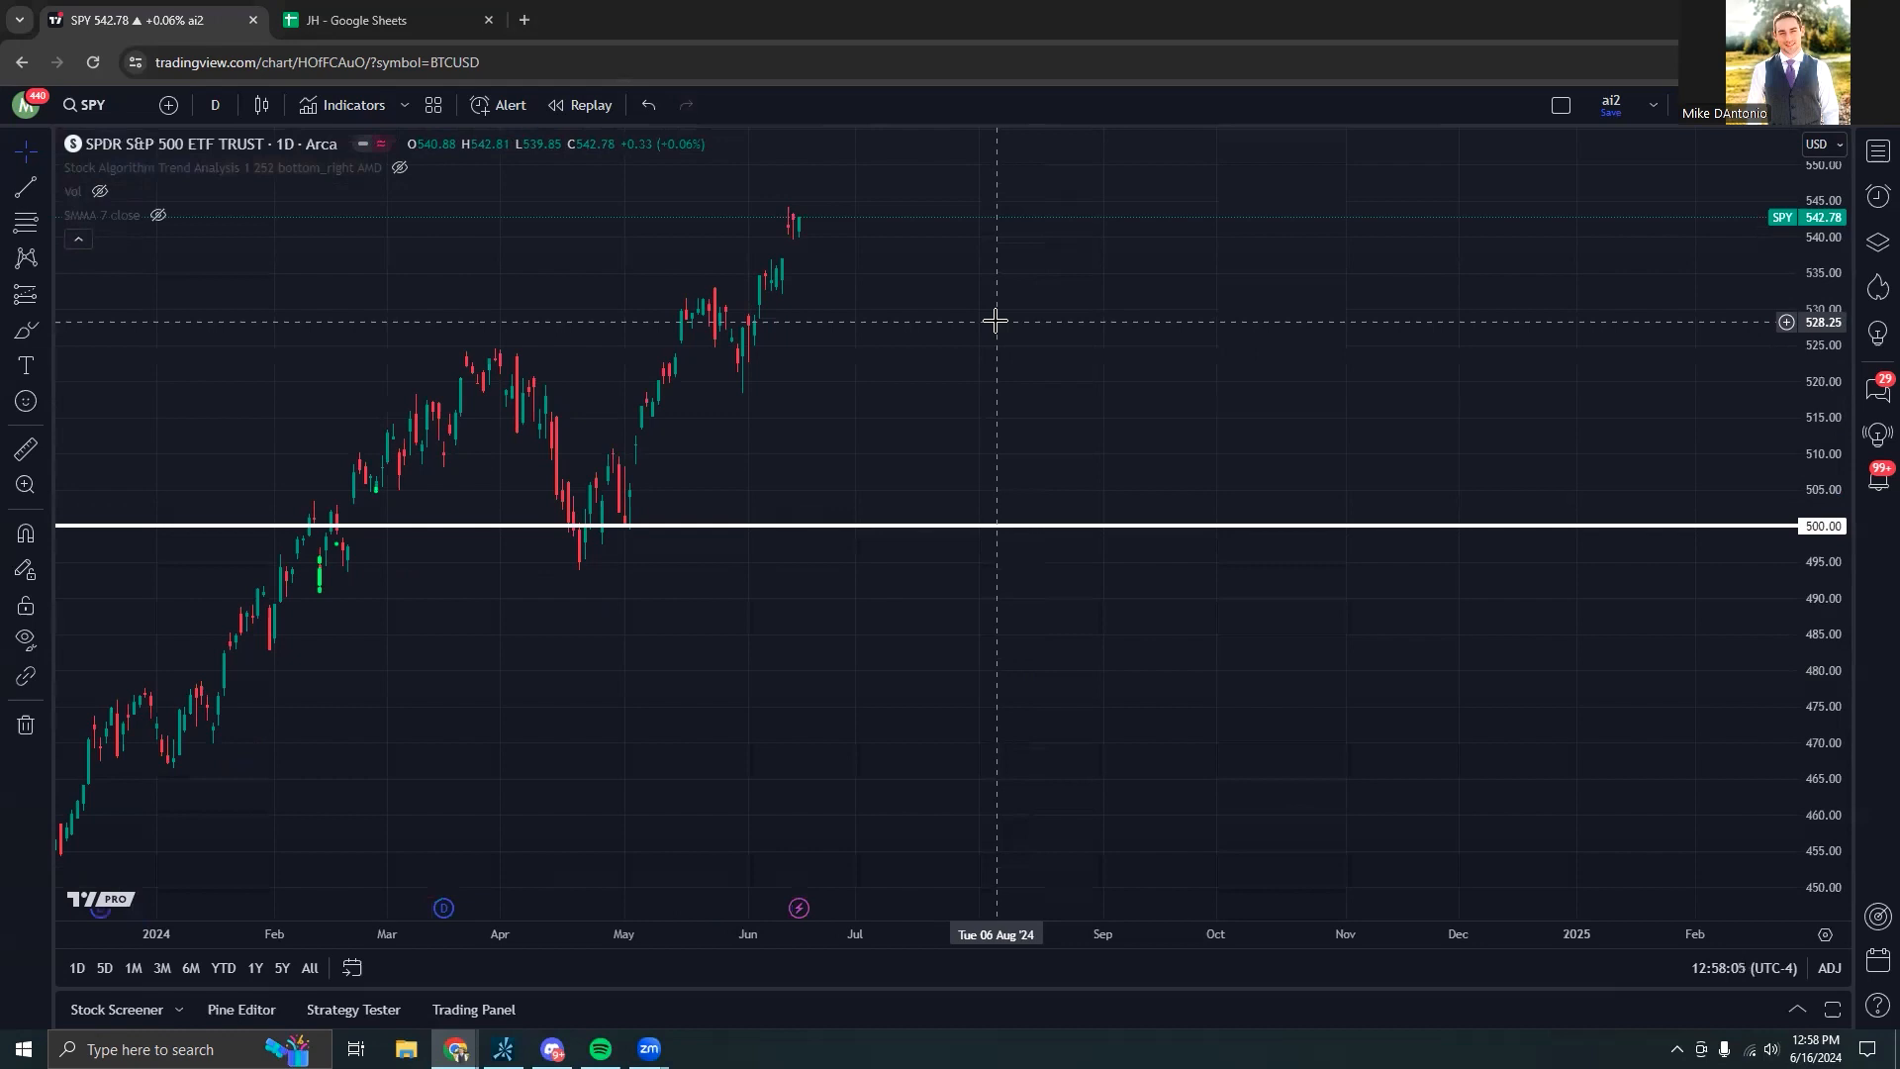
# Bring up the Bot Analyzer trade log in Google Sheets and select an empty cell below the last trade.
pyautogui.click(387, 20)
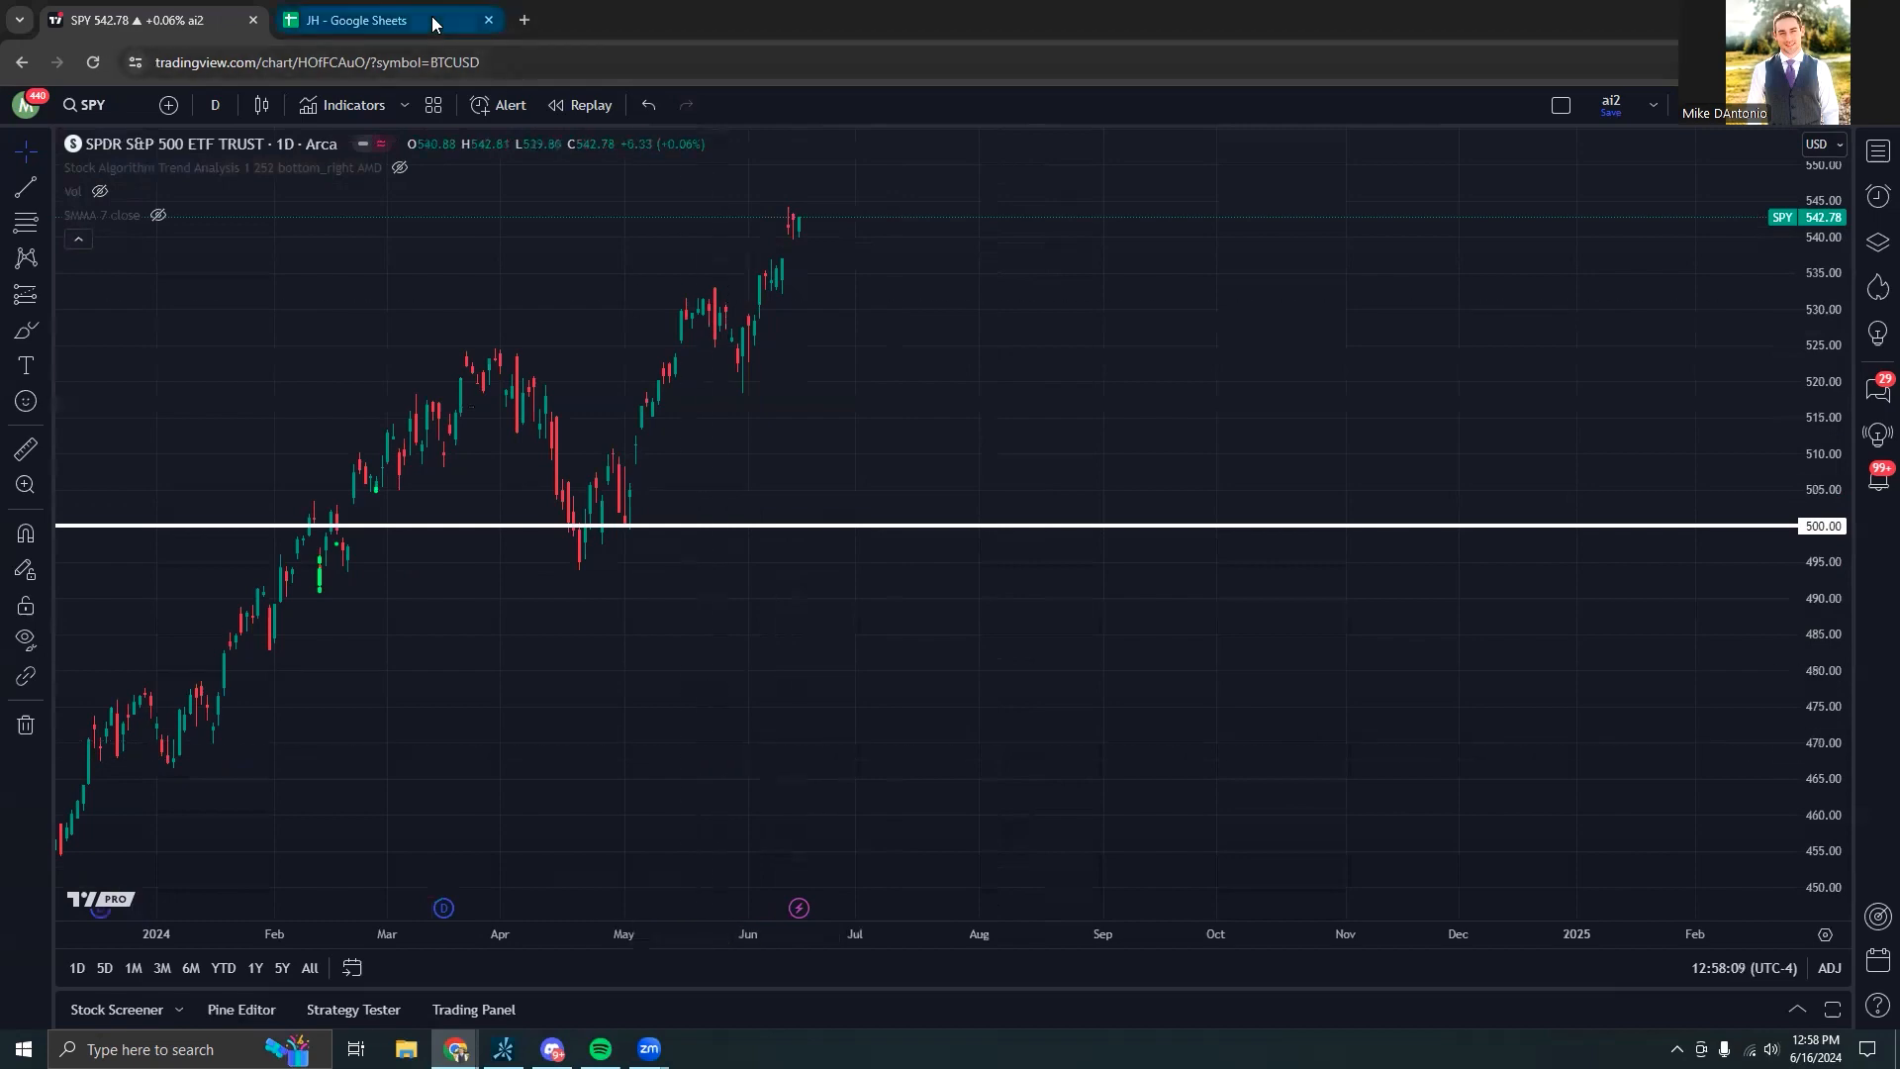
pyautogui.click(352, 20)
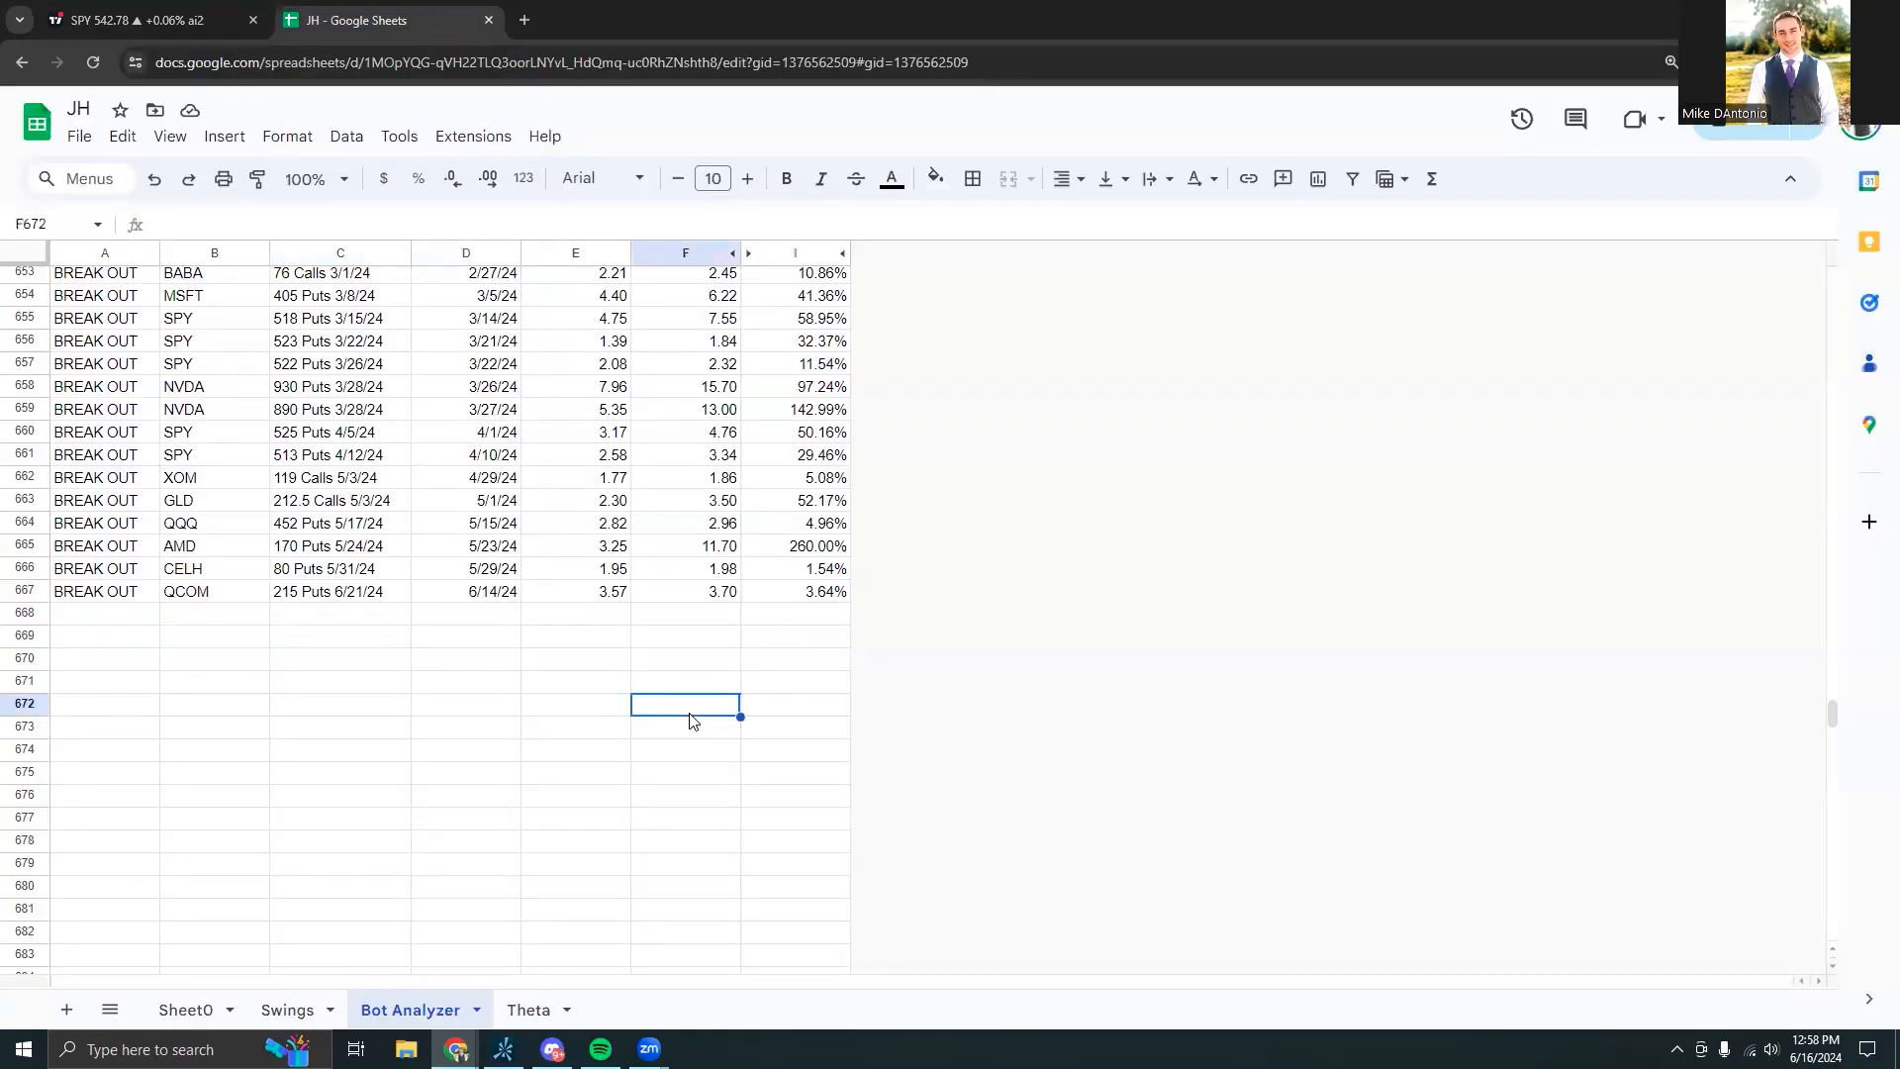
pyautogui.click(466, 635)
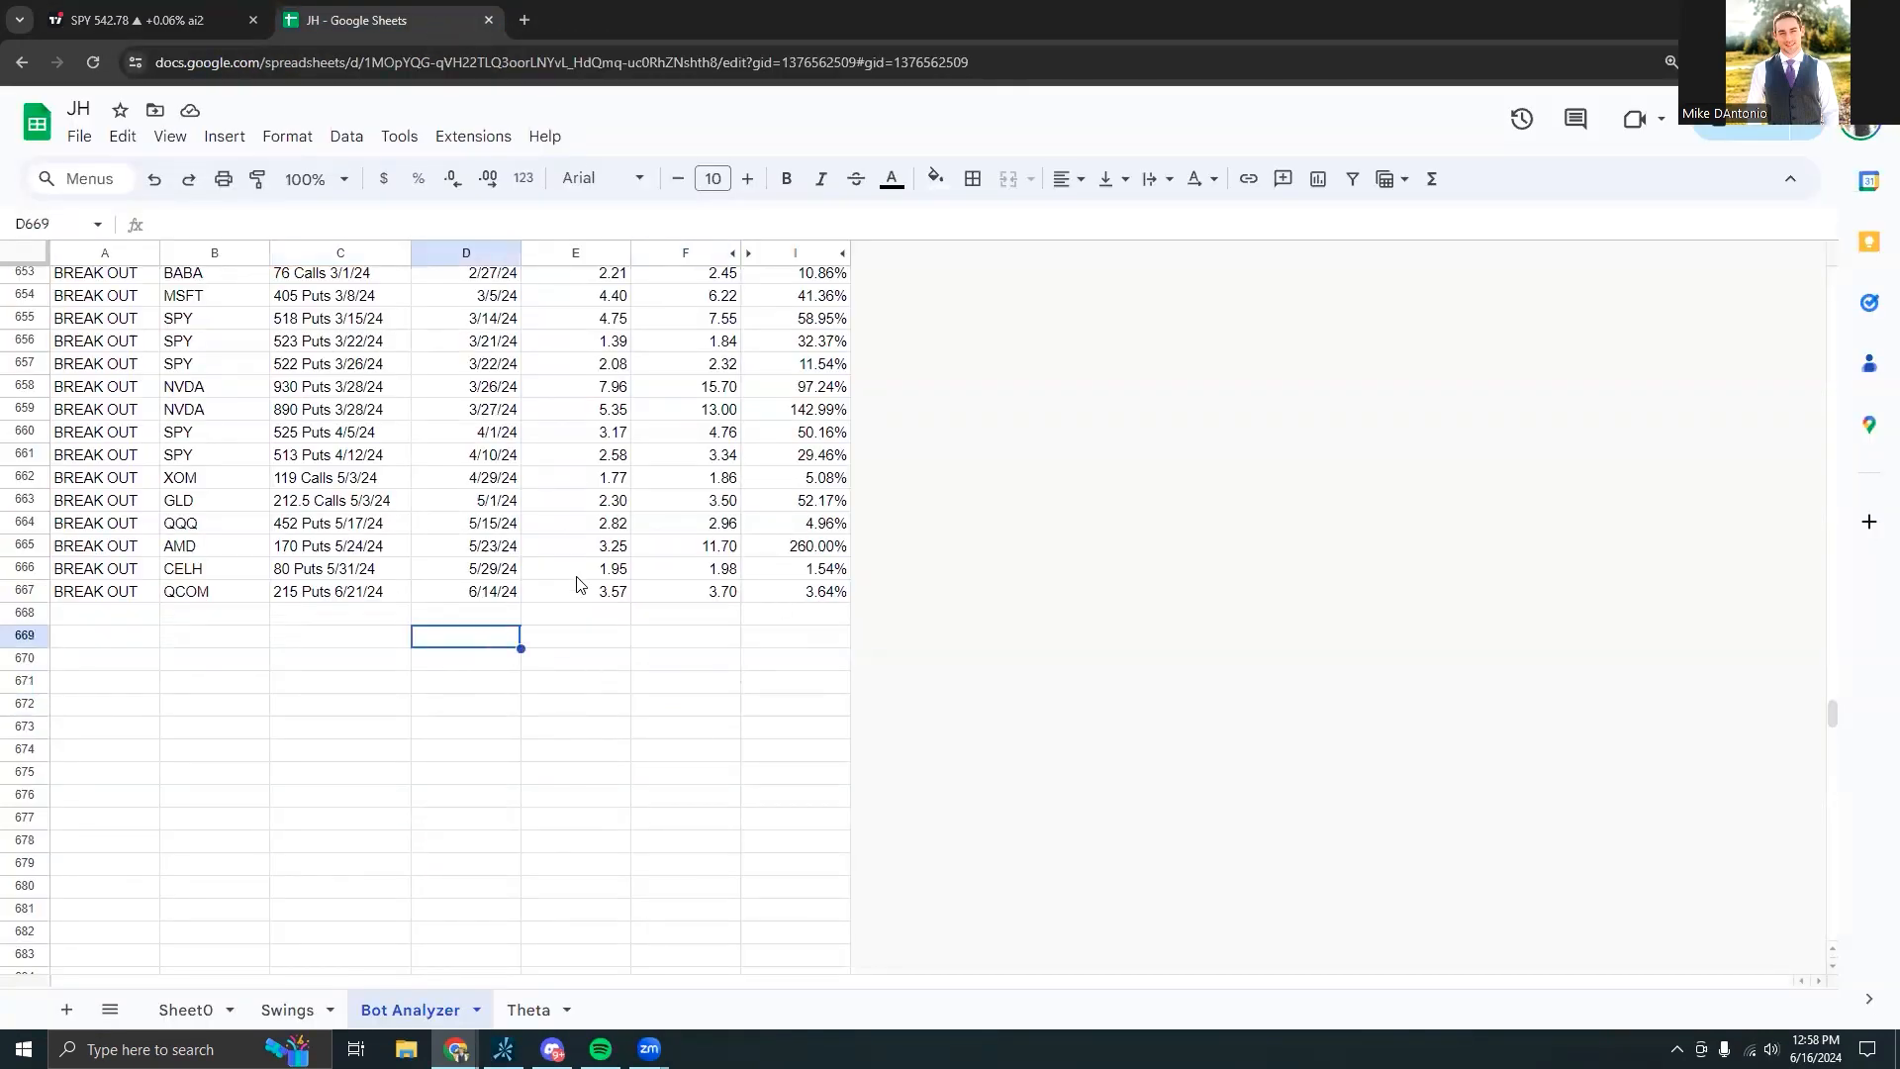
# Return to the SPY daily chart in TradingView after the spreadsheet check.
pyautogui.click(133, 20)
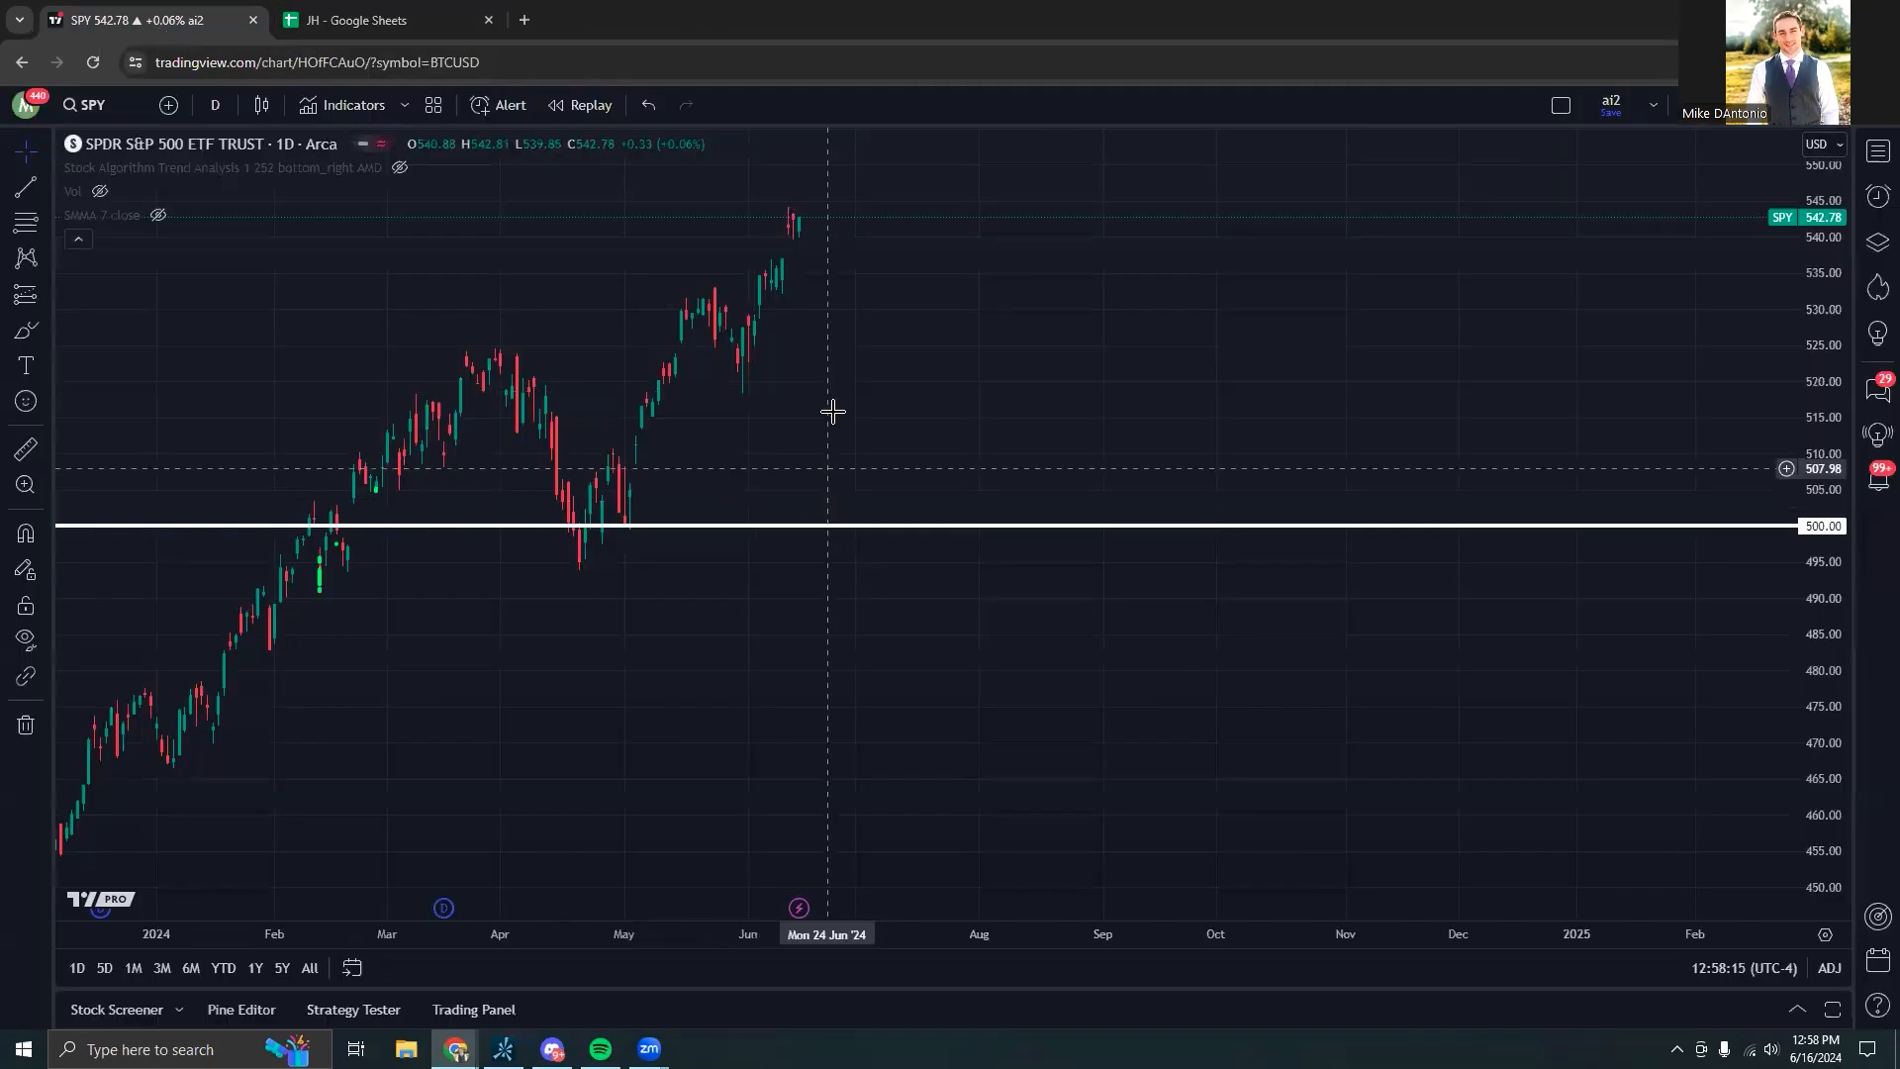
pyautogui.moveTo(916, 390)
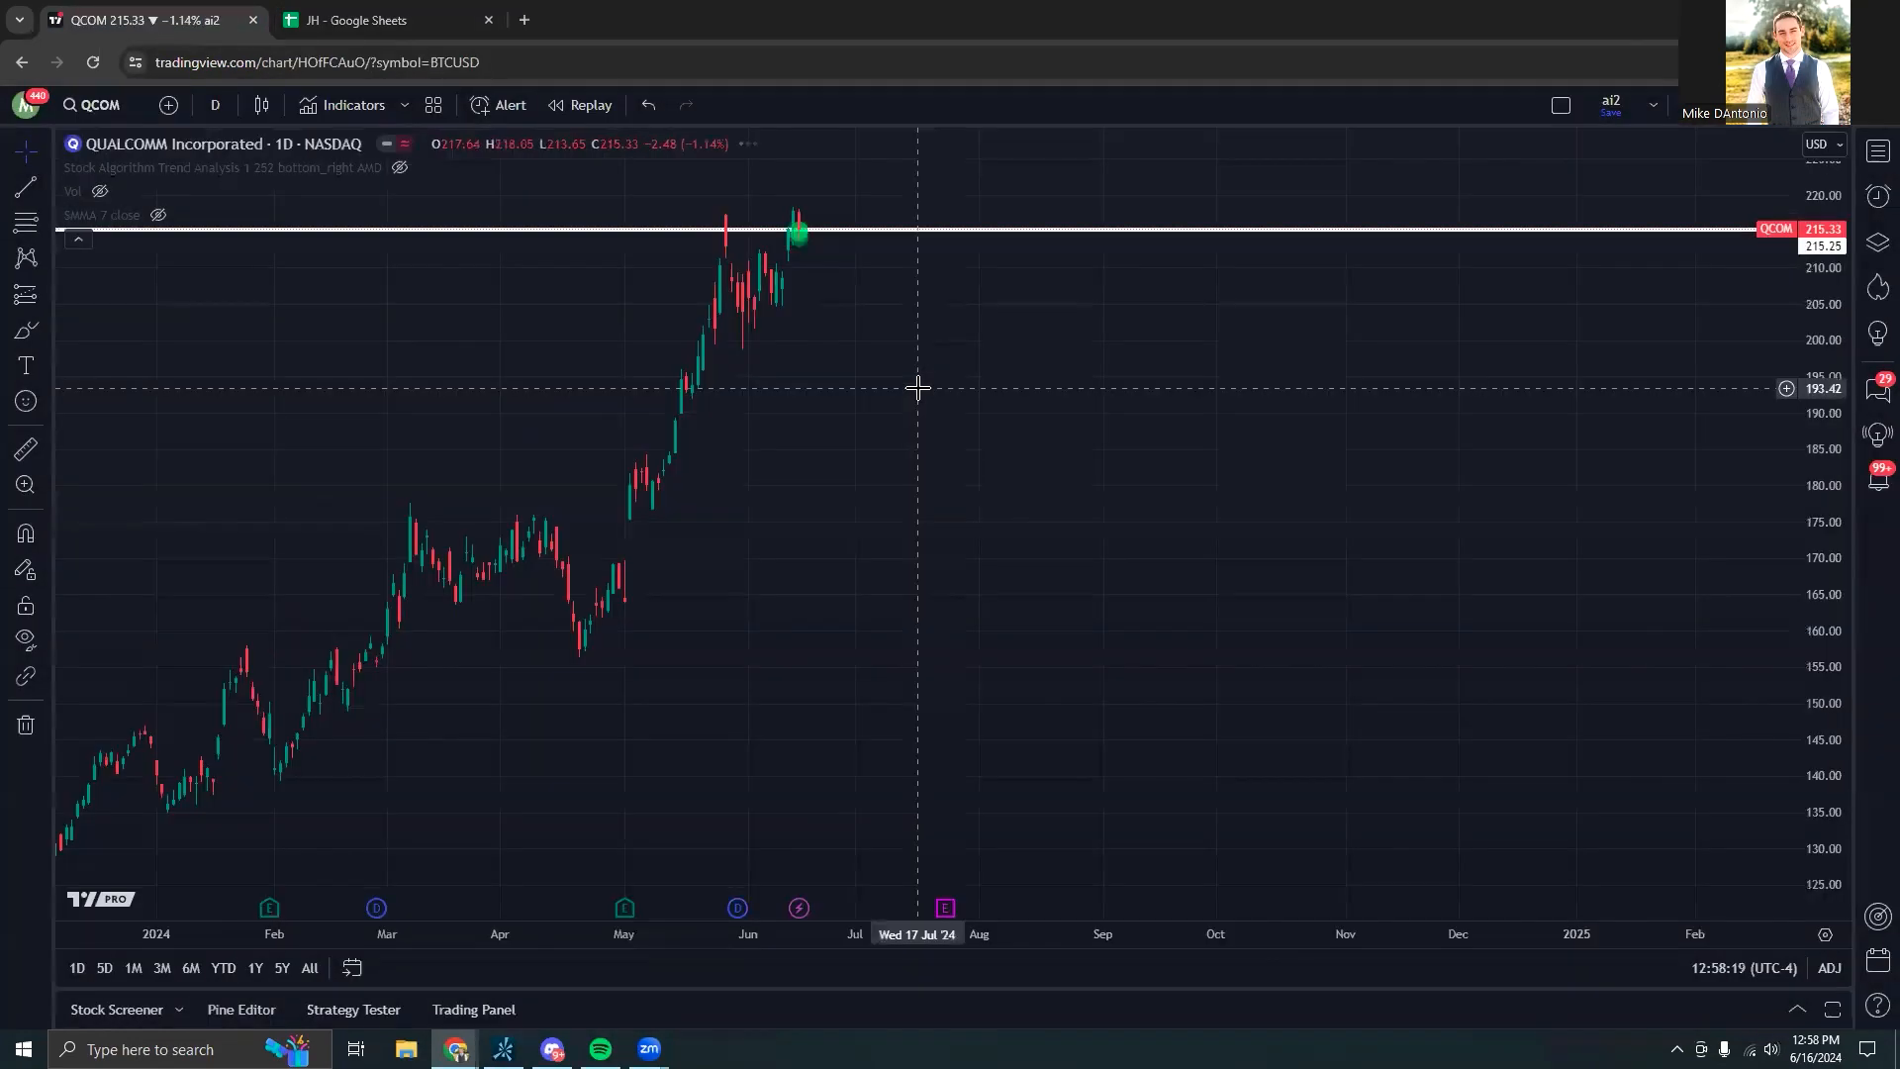
pyautogui.moveTo(926, 436)
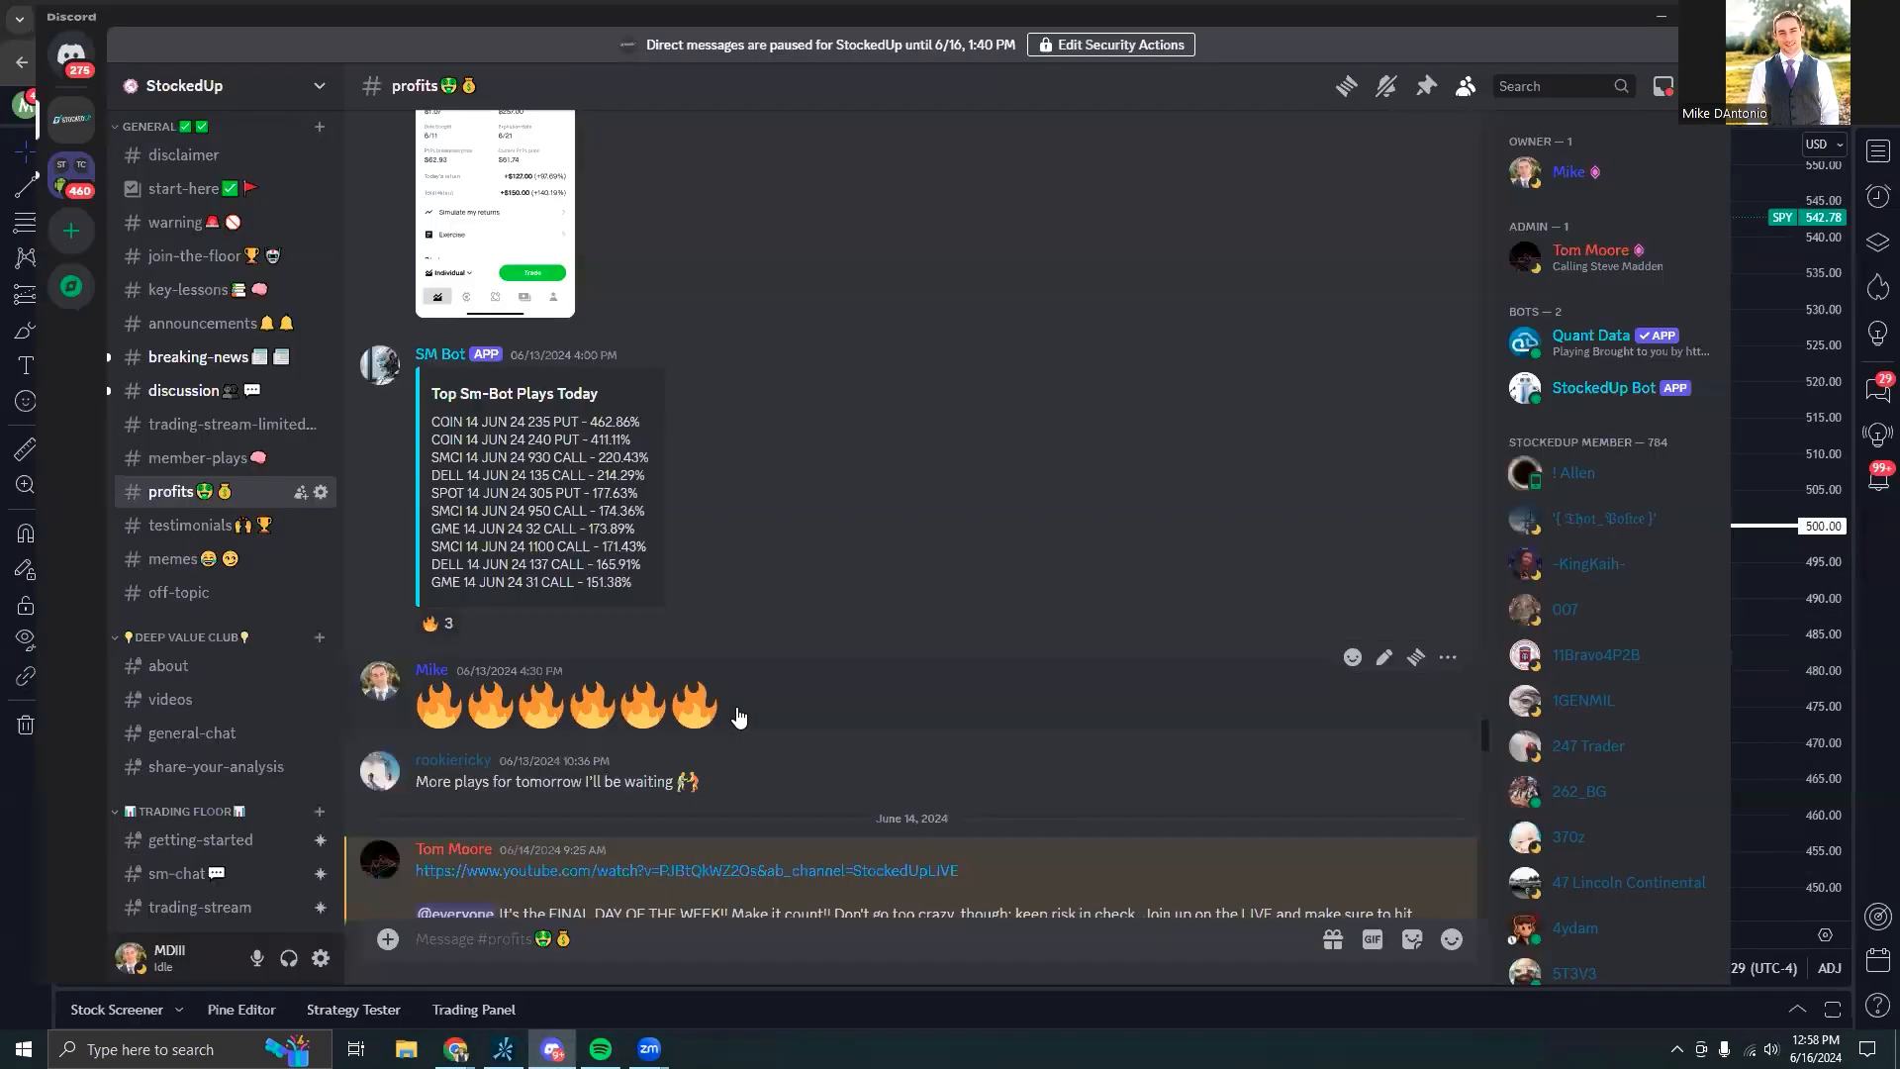
pyautogui.moveTo(865, 562)
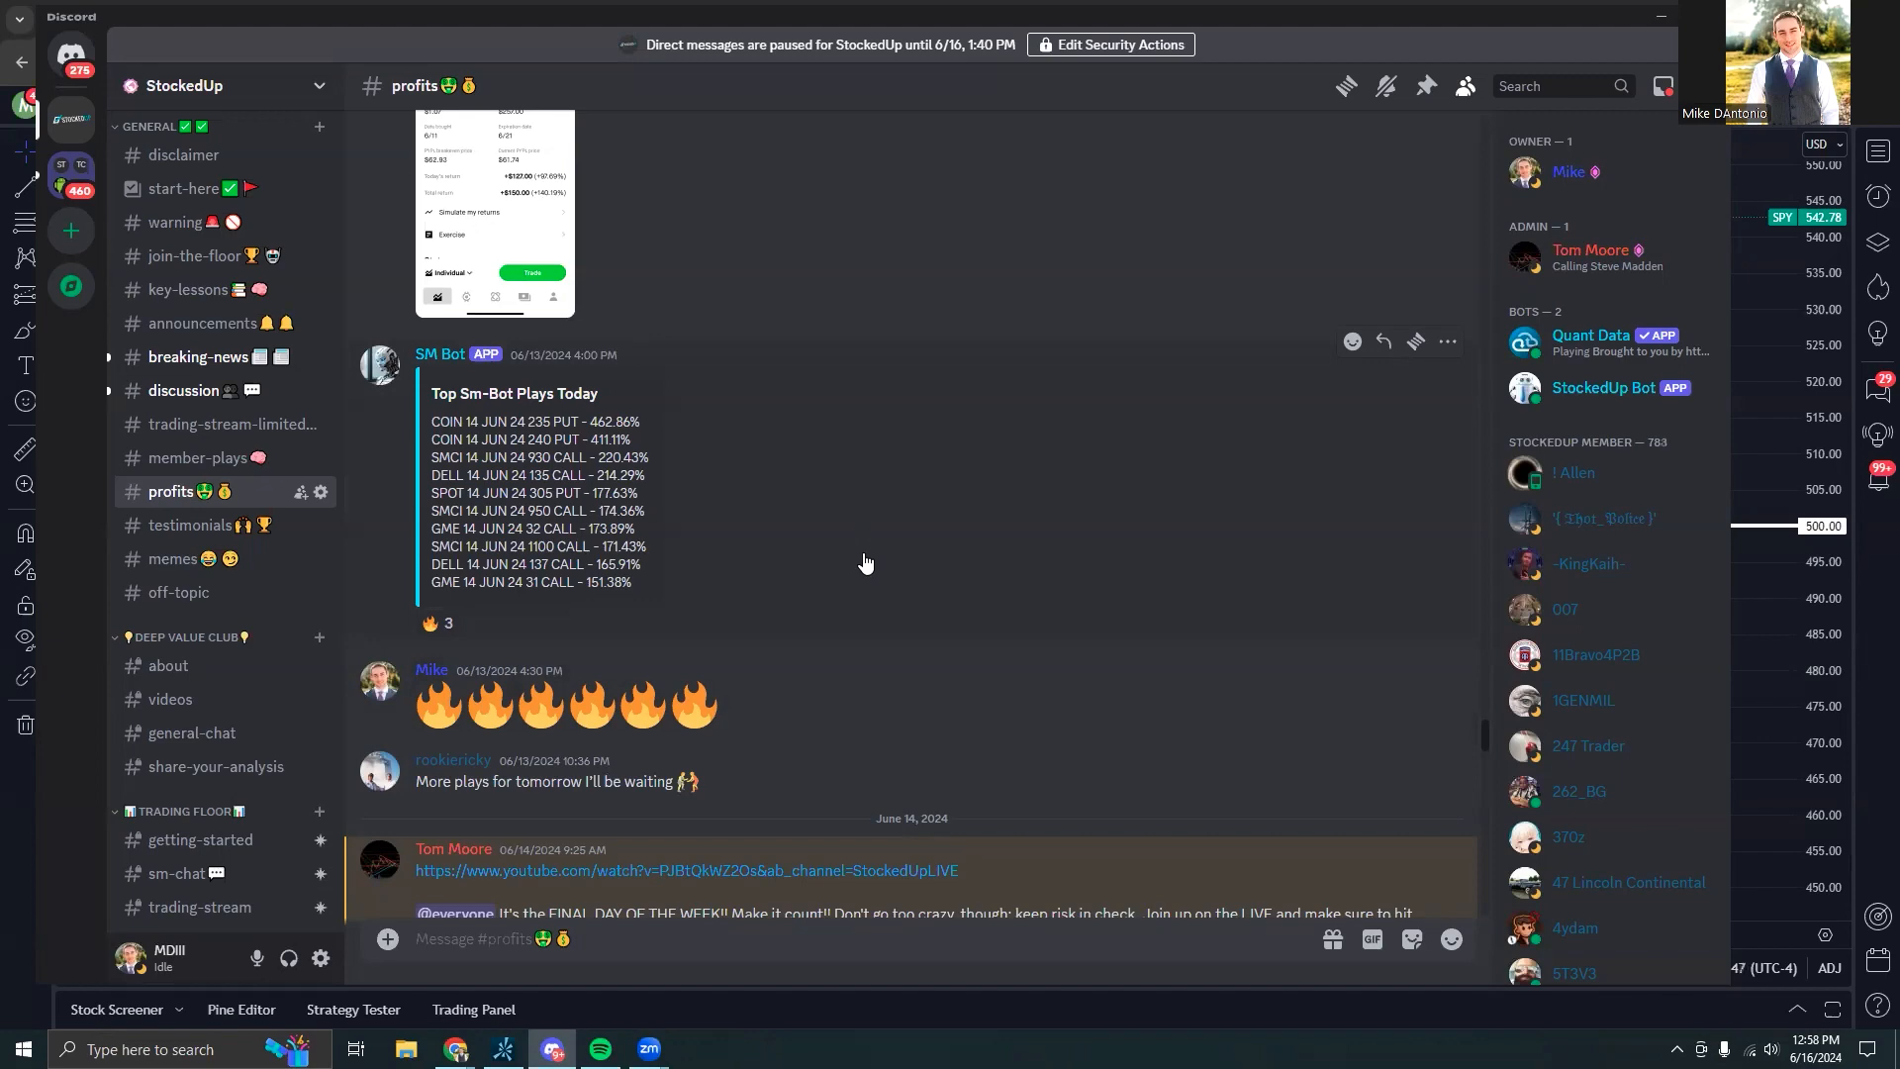
pyautogui.moveTo(824, 586)
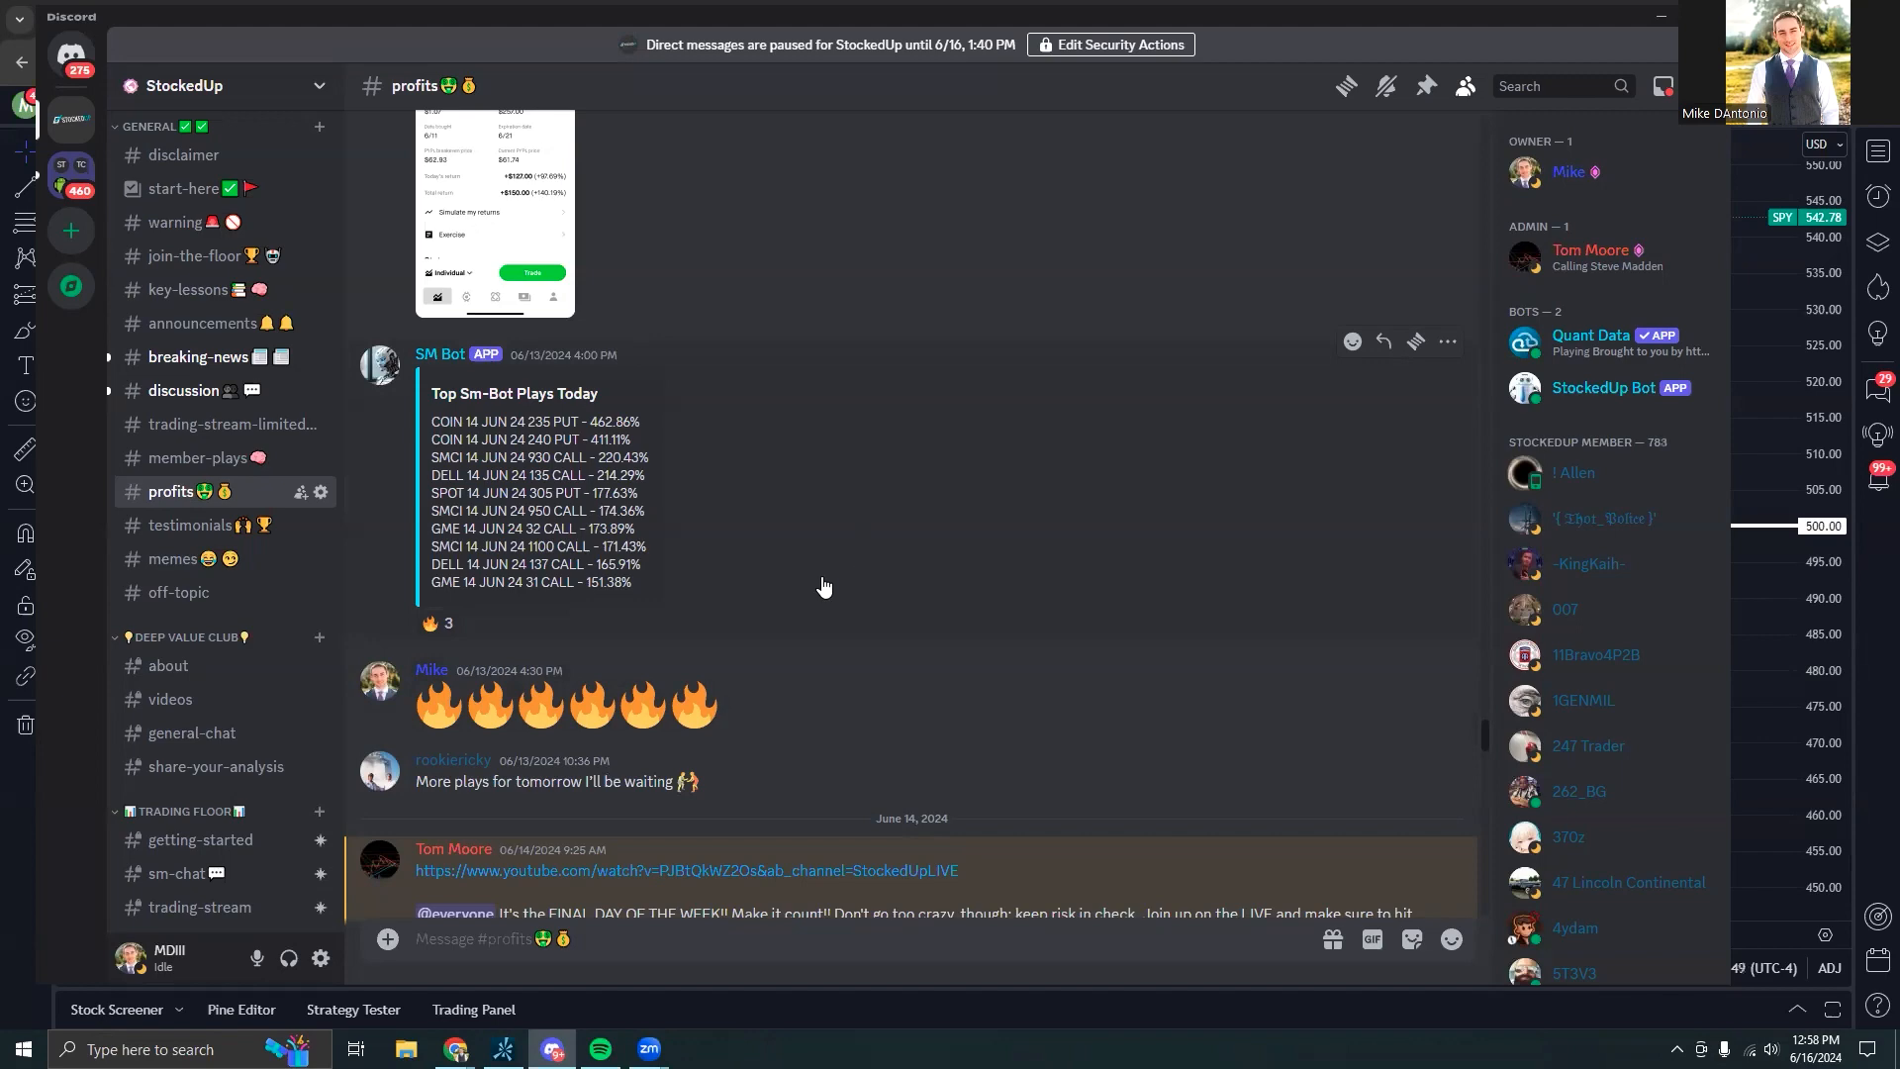
# Scroll through the SM Bot play posts in Discord's profits channel, then return to the Bot Analyzer log.
pyautogui.scroll(-3)
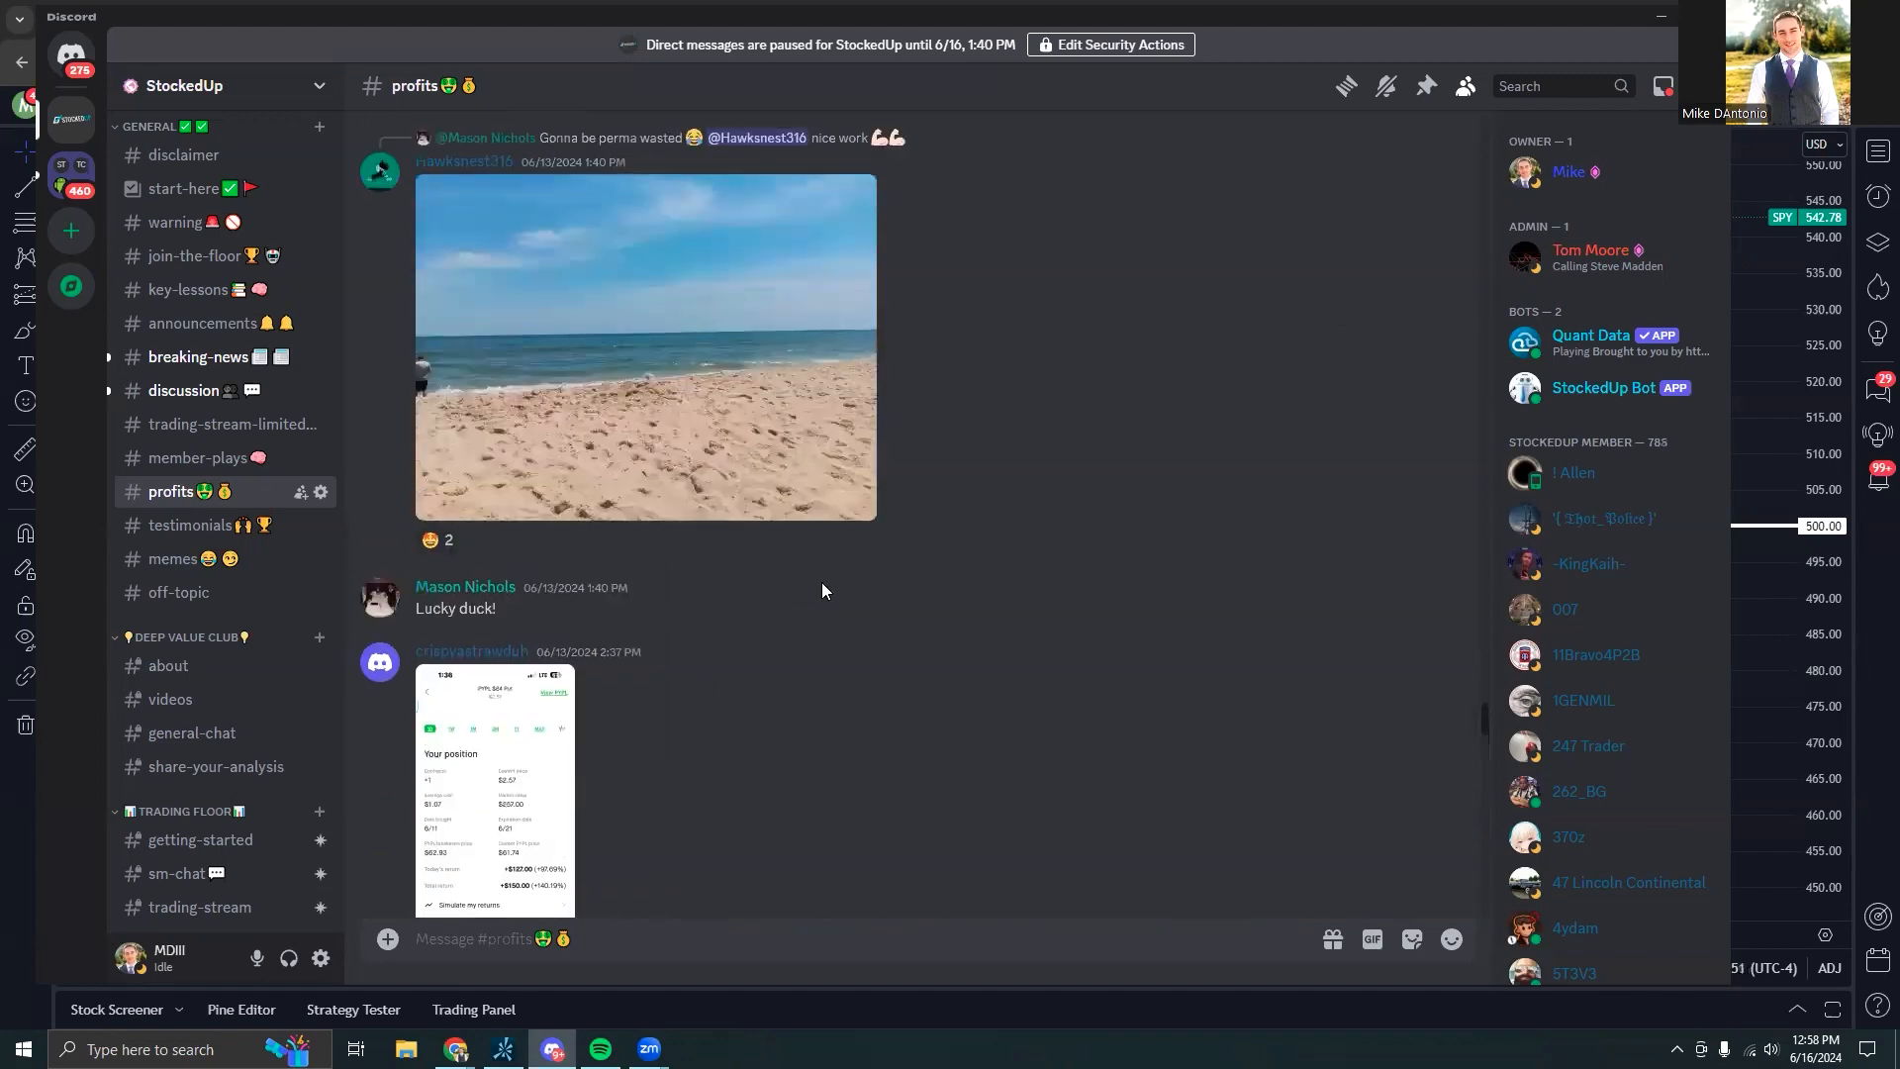
pyautogui.scroll(-3)
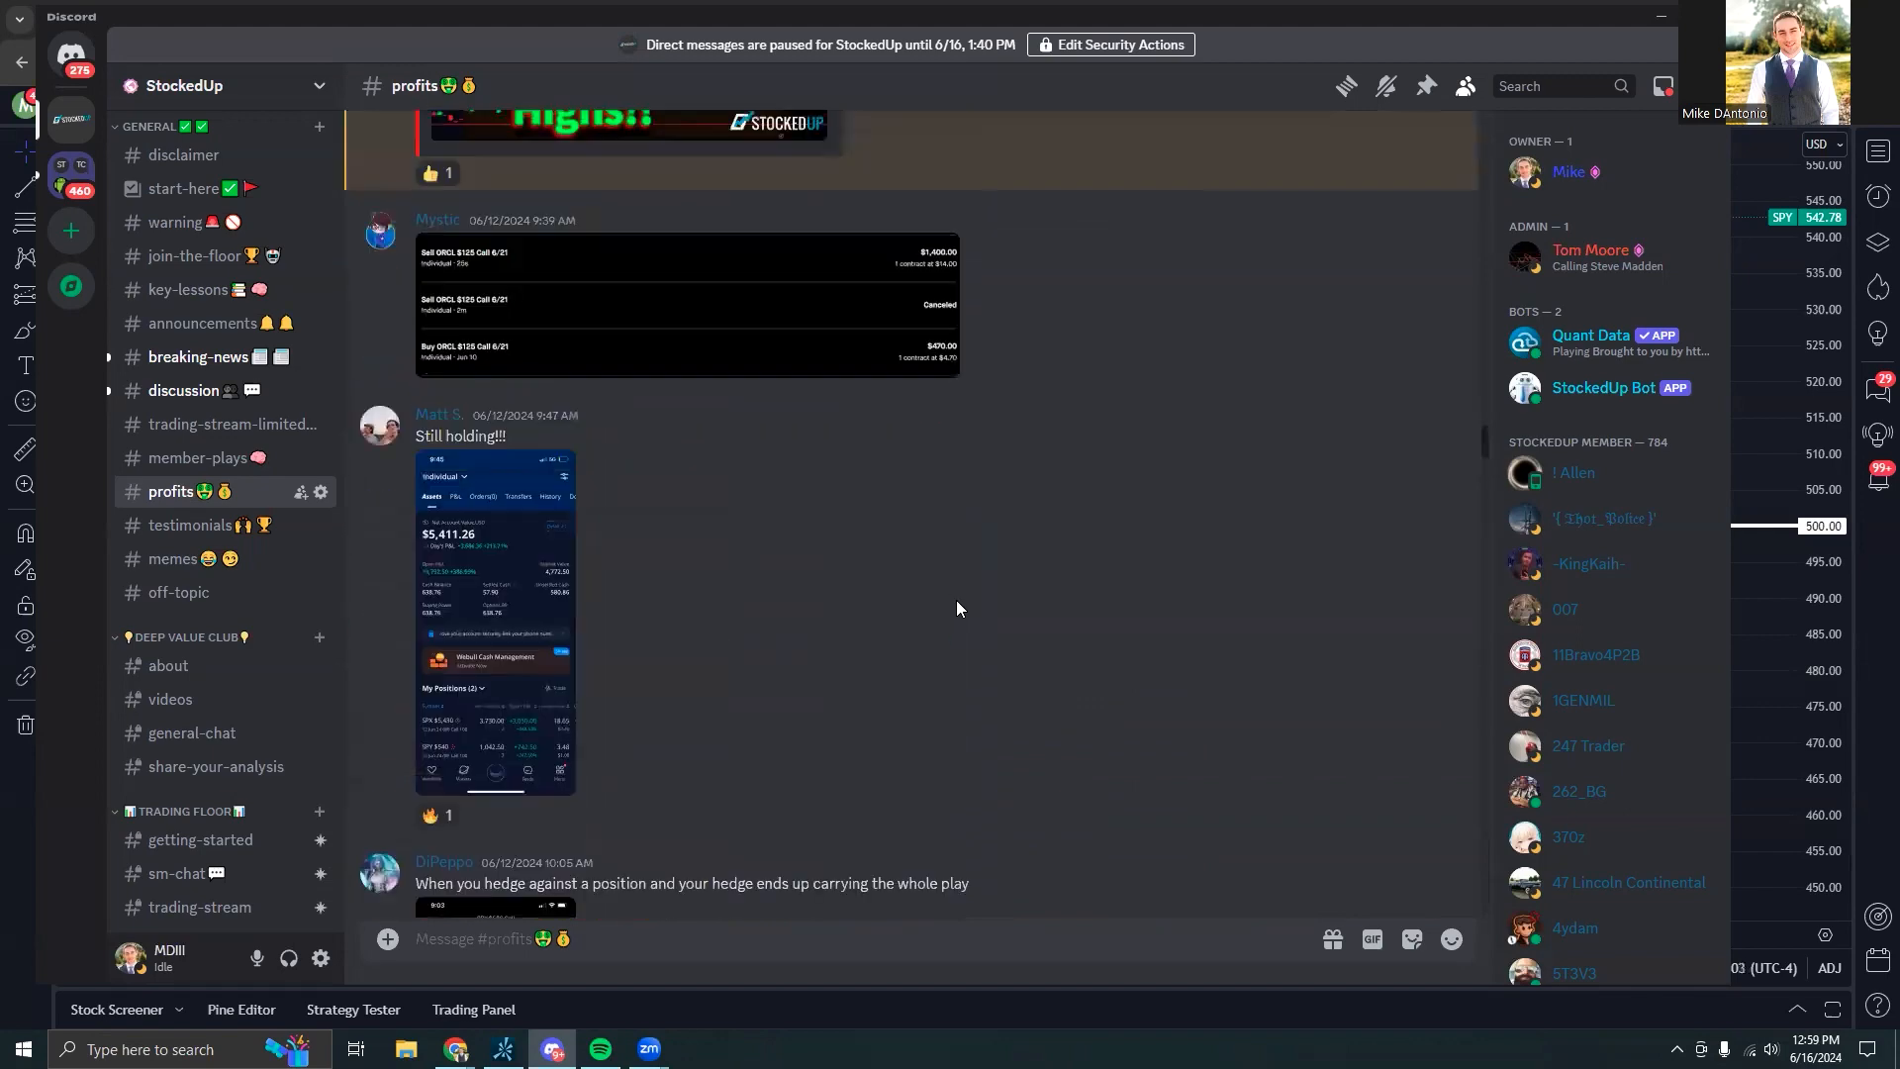
pyautogui.scroll(-3)
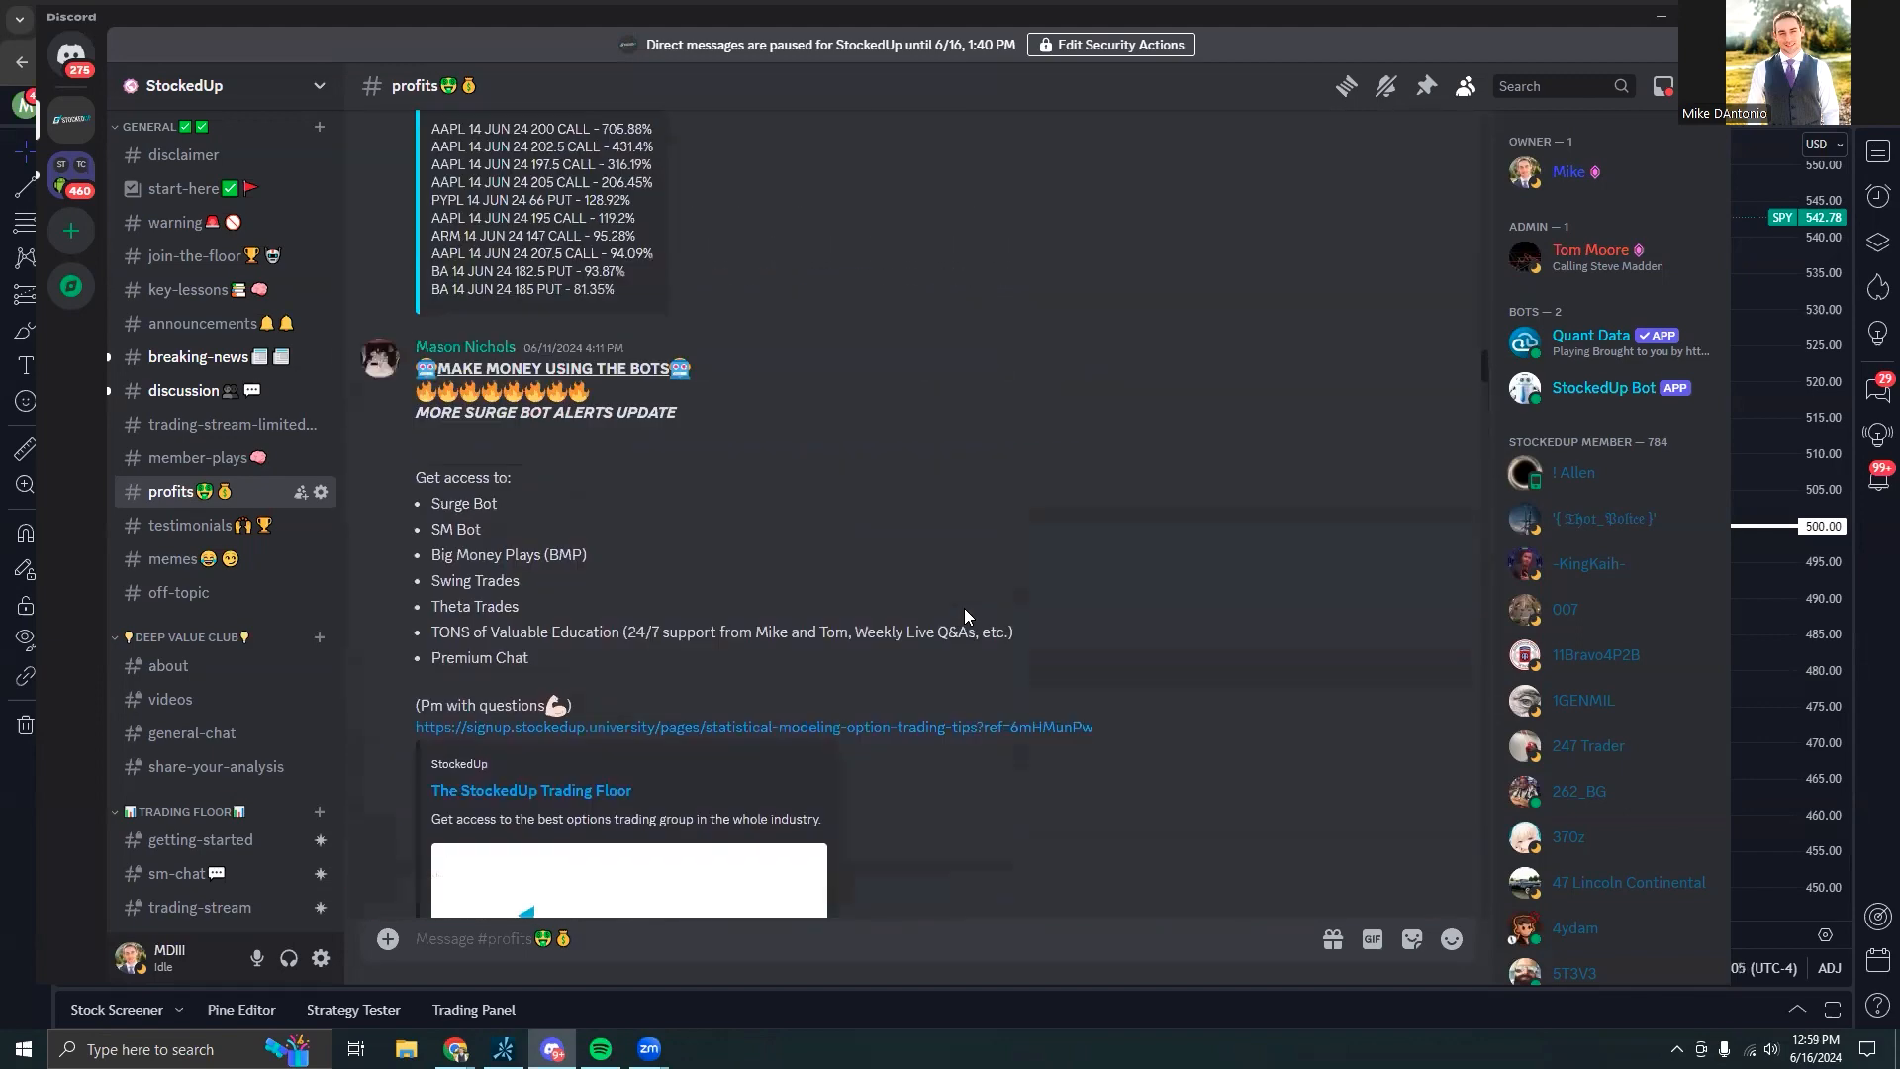
pyautogui.scroll(-3)
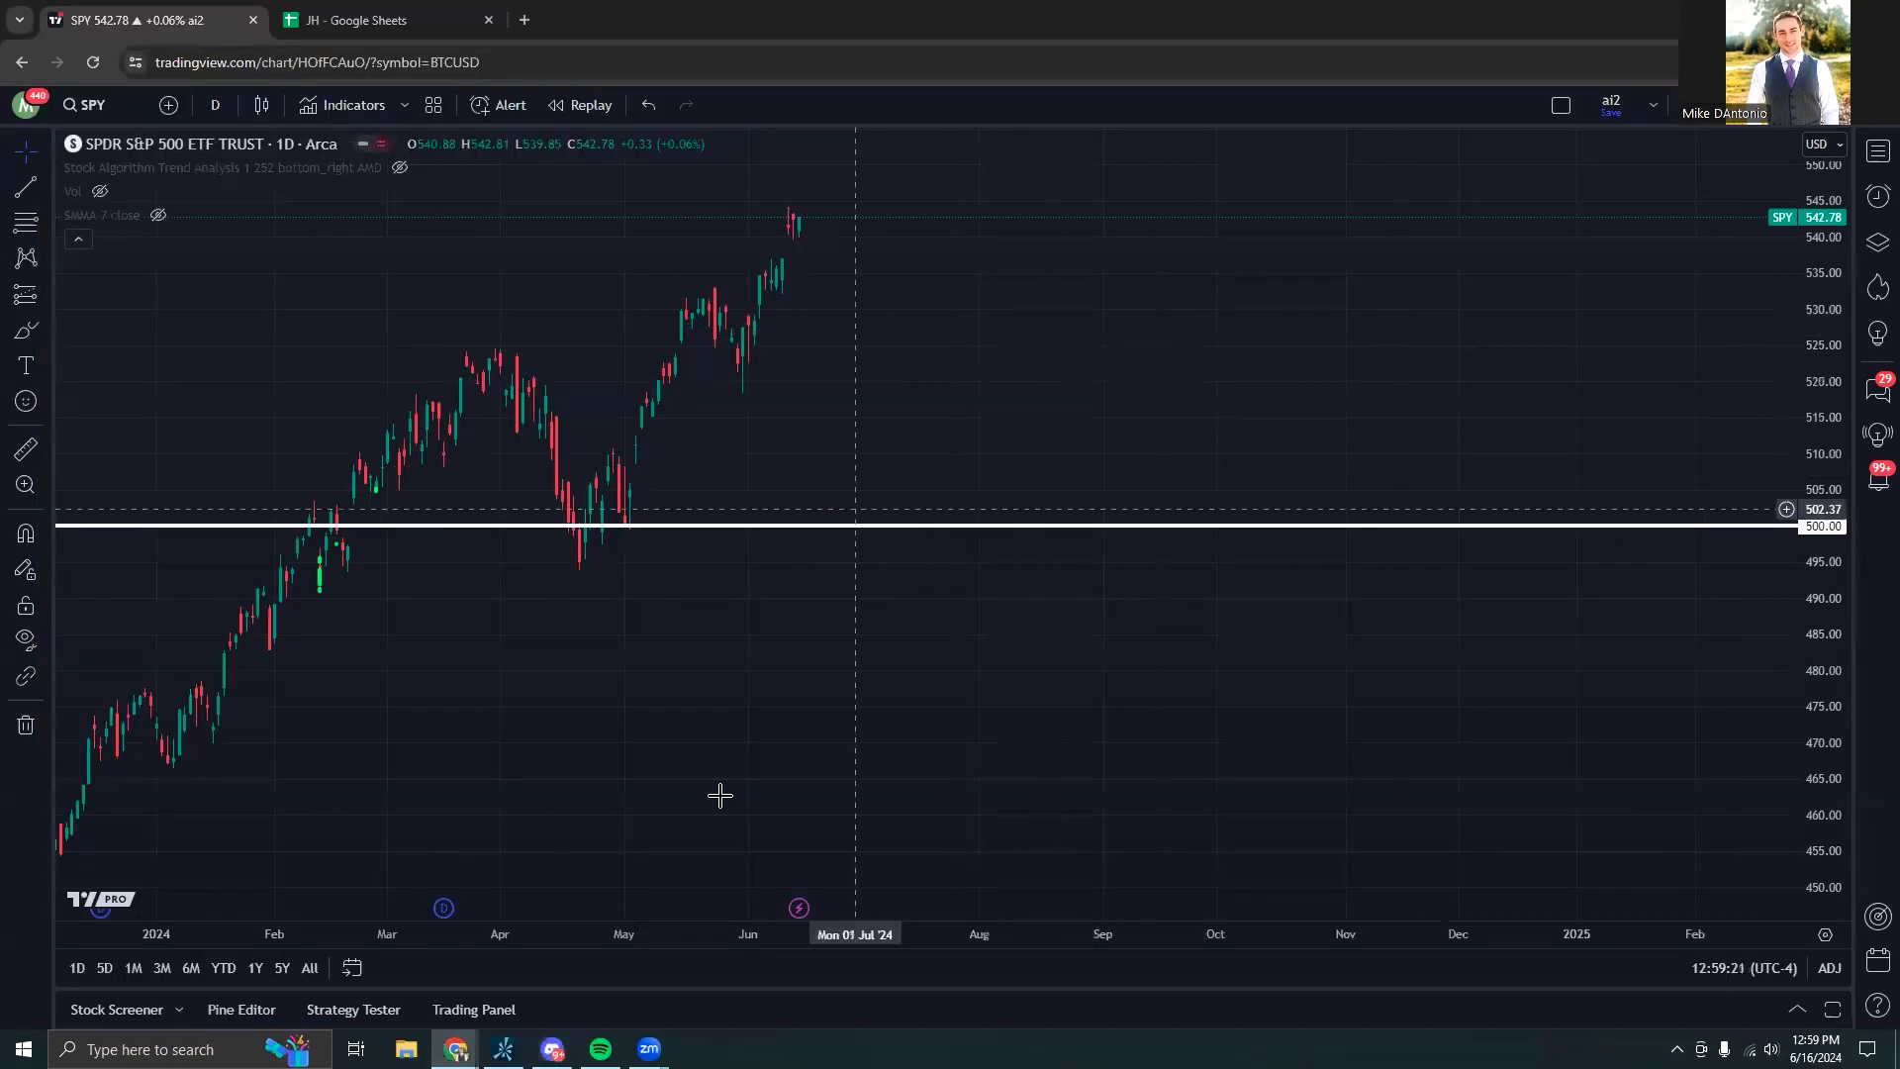
pyautogui.click(387, 19)
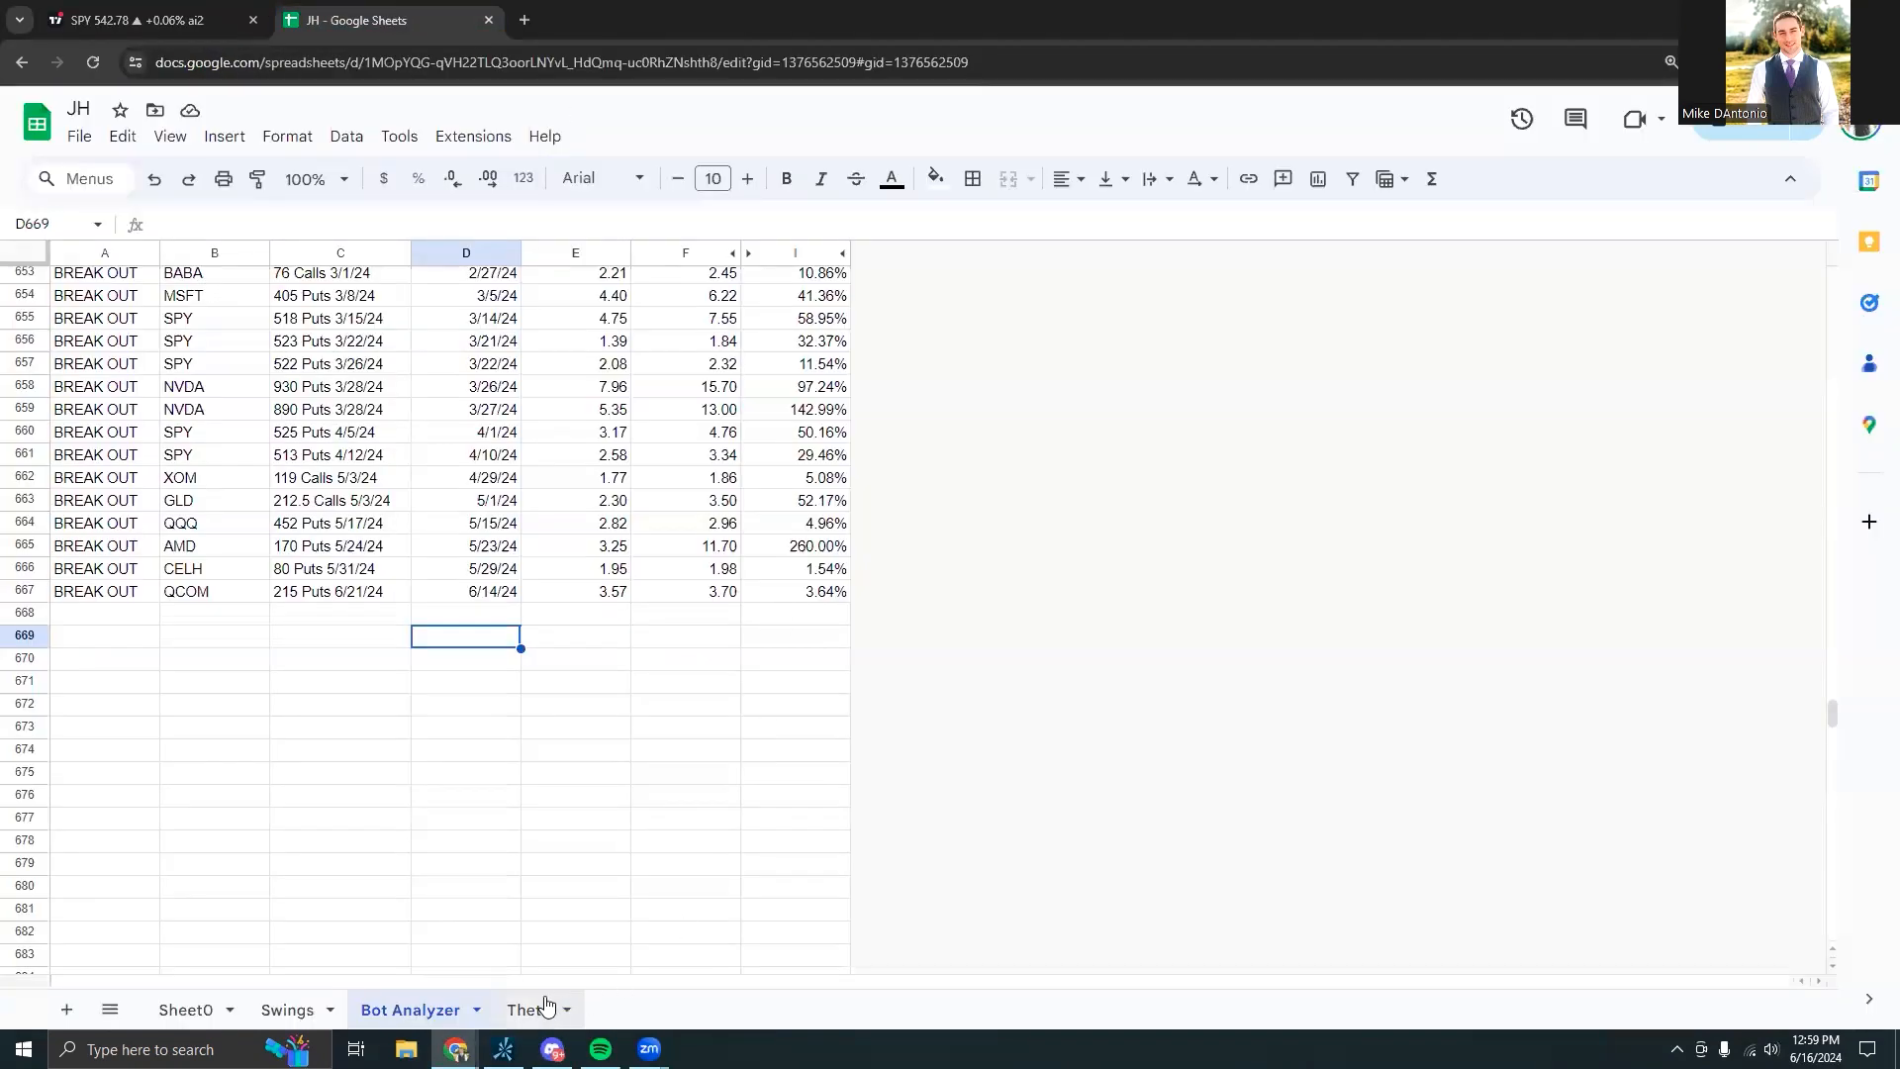
# View the Theta sheet of put and covered call trades, then return to the SPY daily chart.
pyautogui.click(526, 1008)
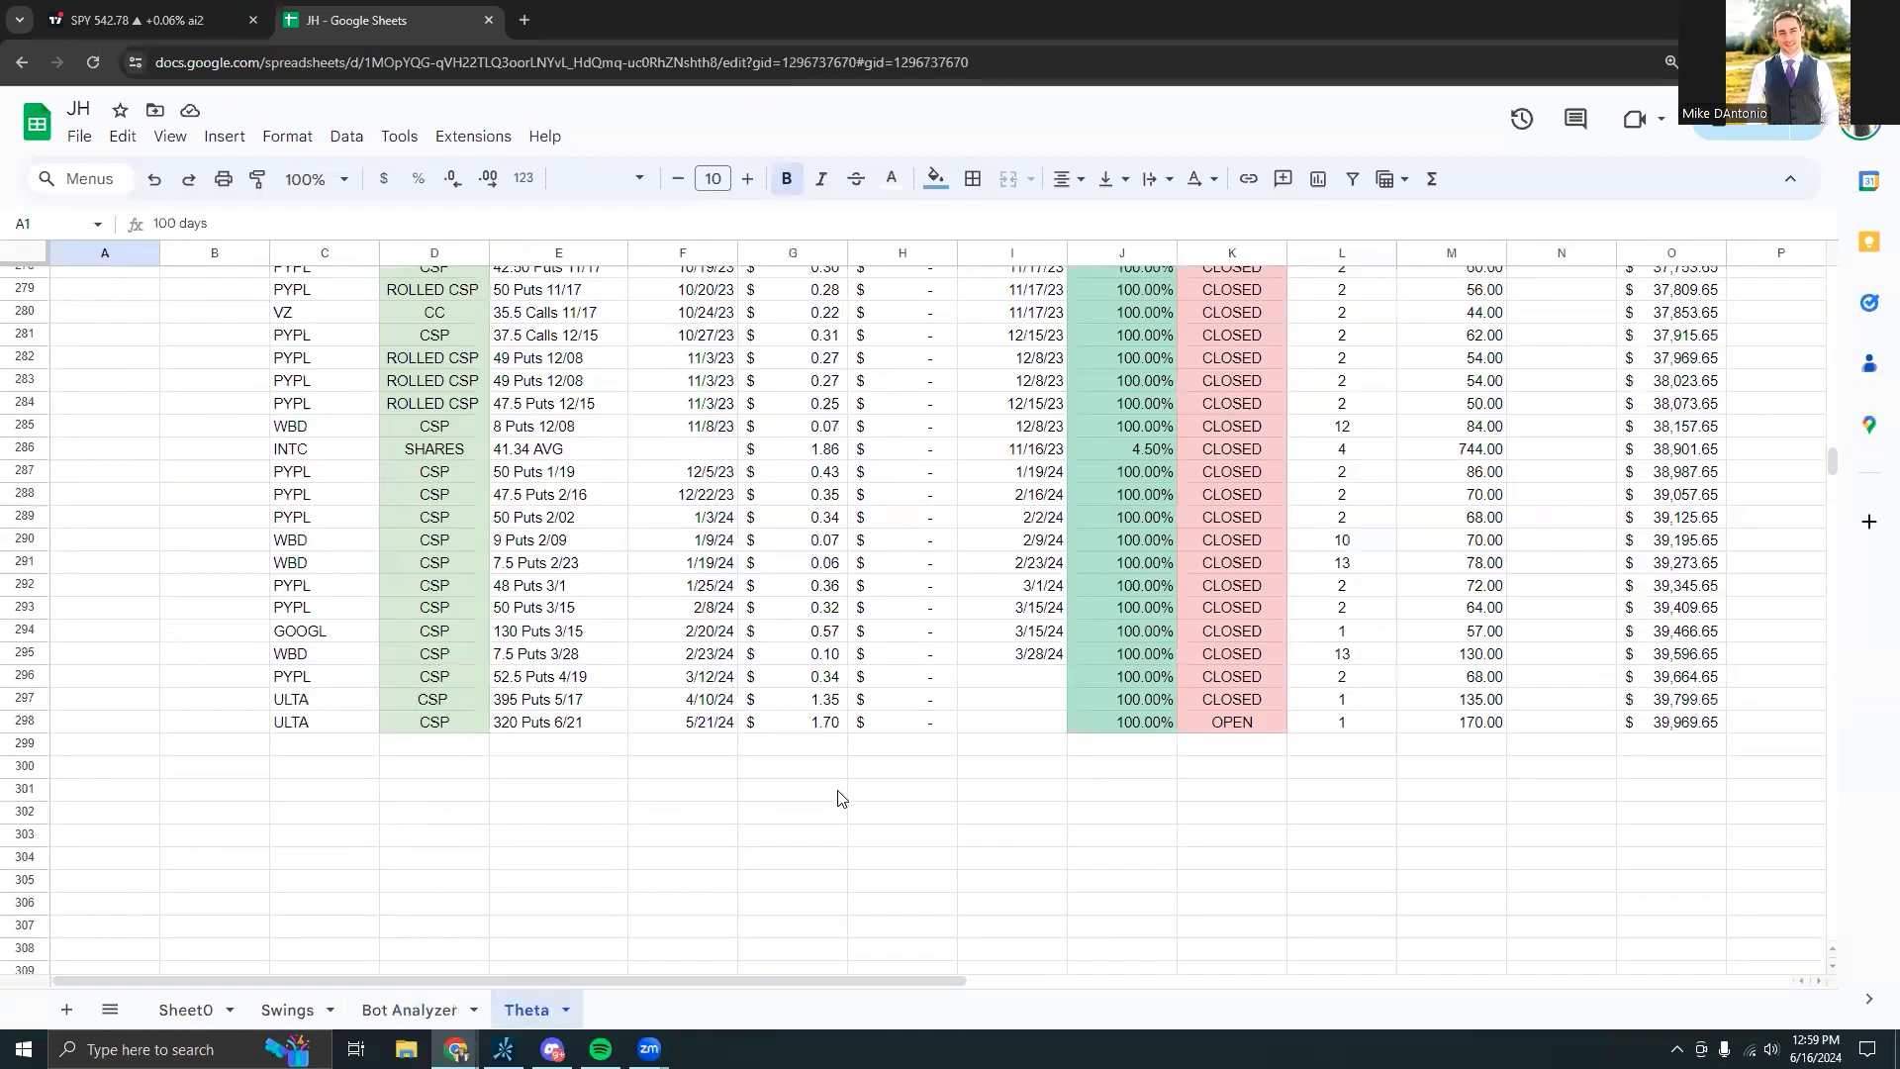
pyautogui.click(792, 790)
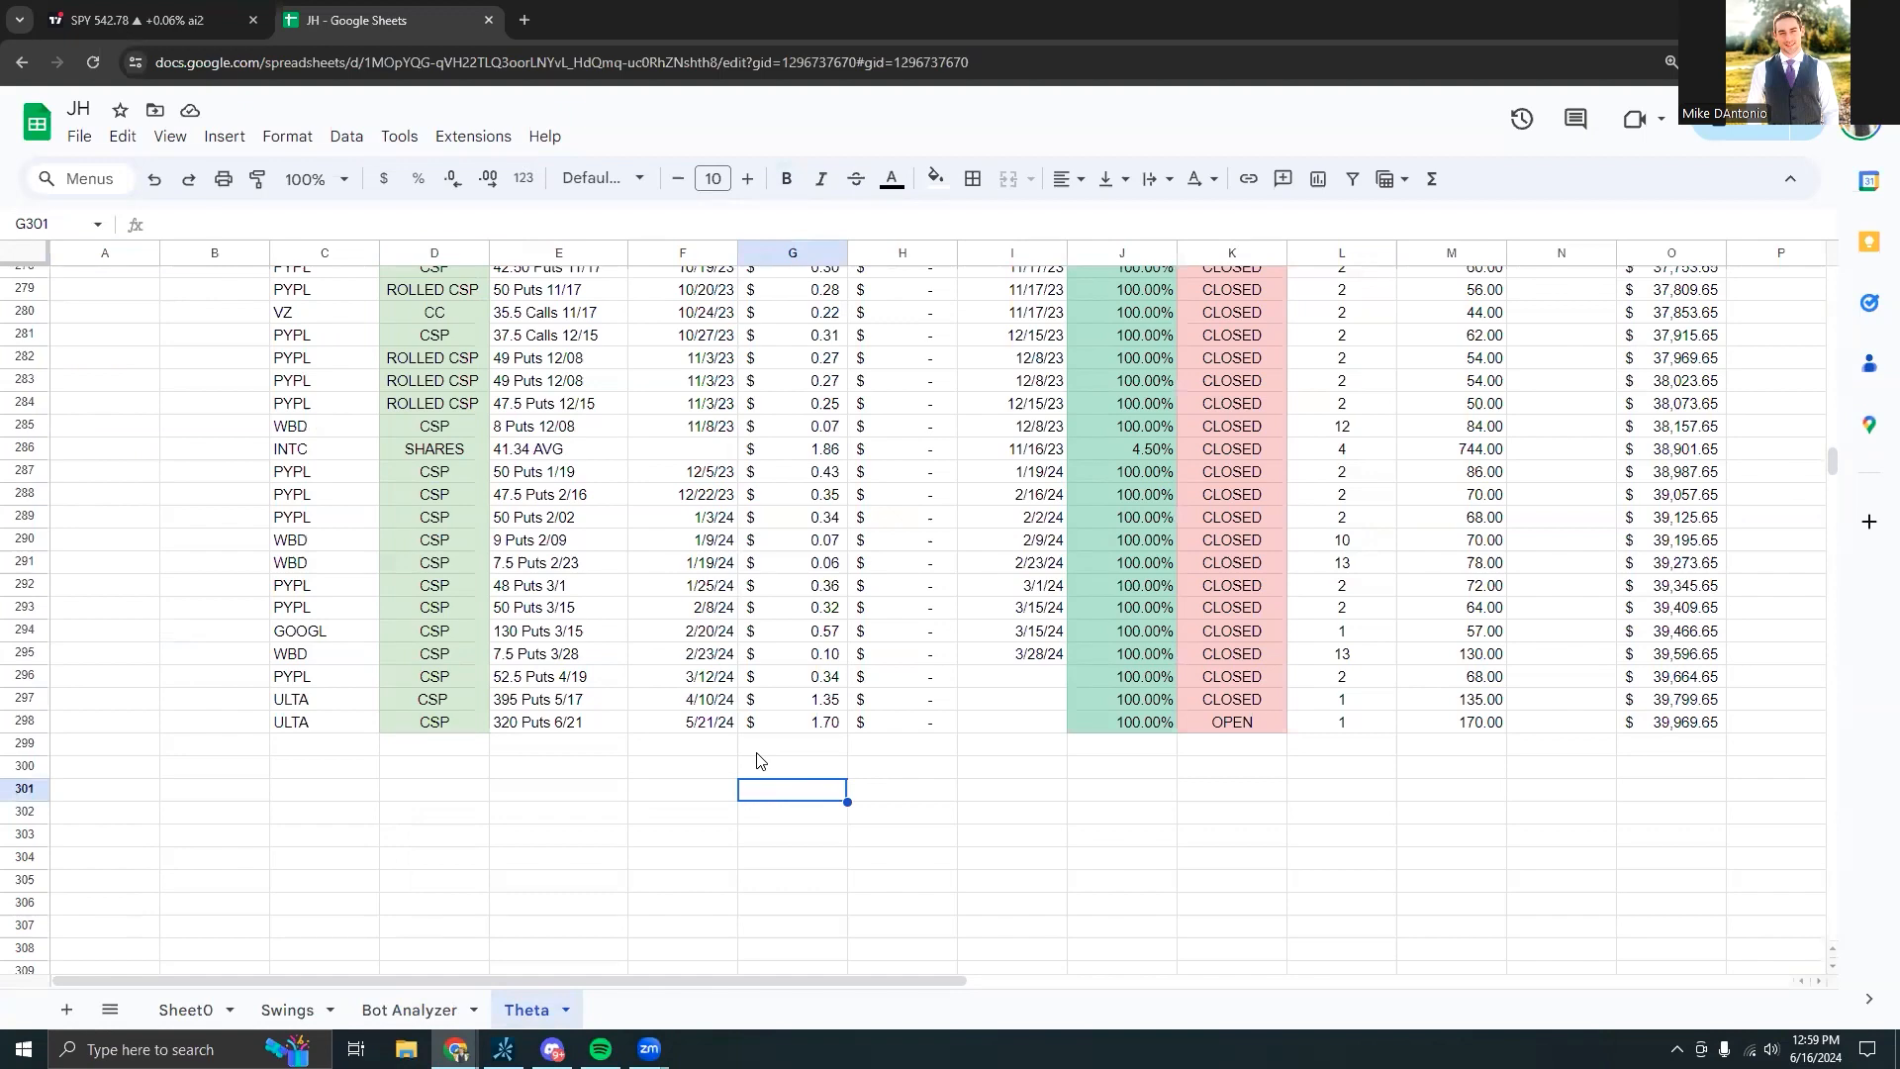
pyautogui.click(133, 20)
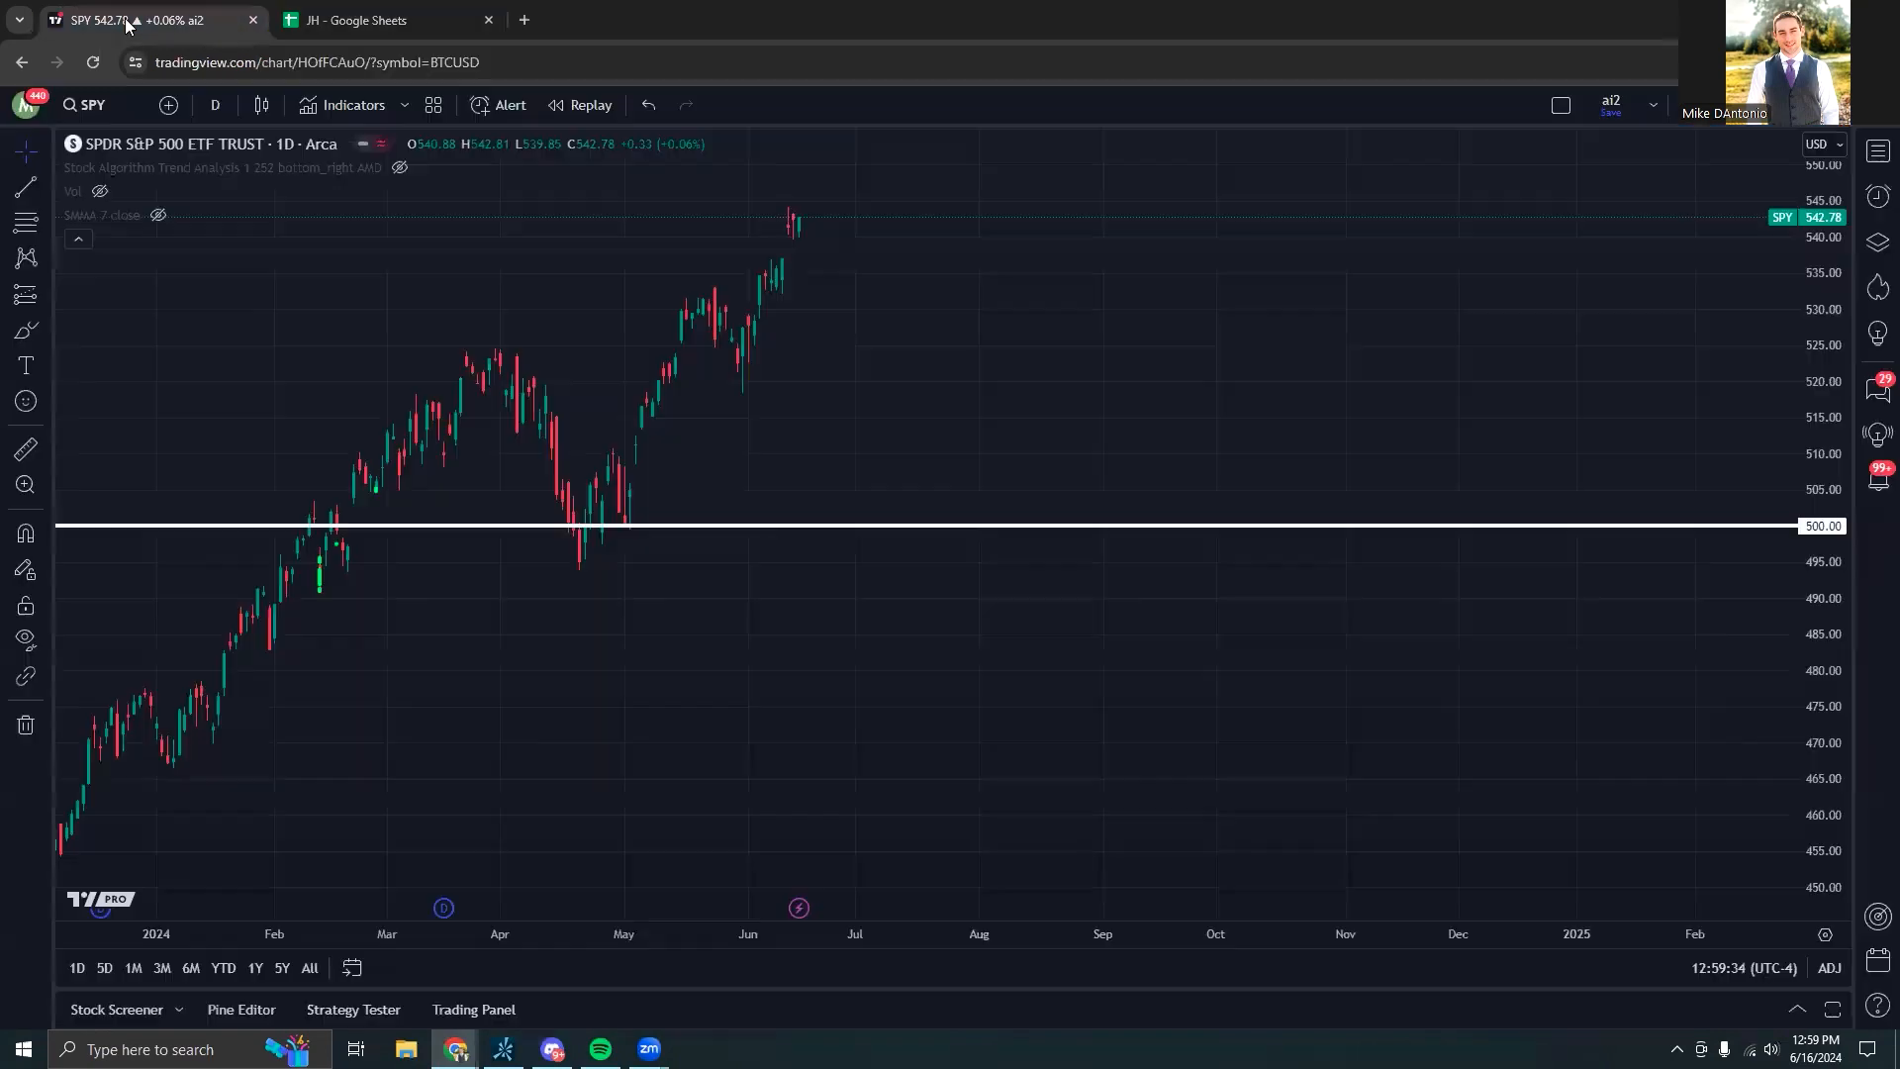